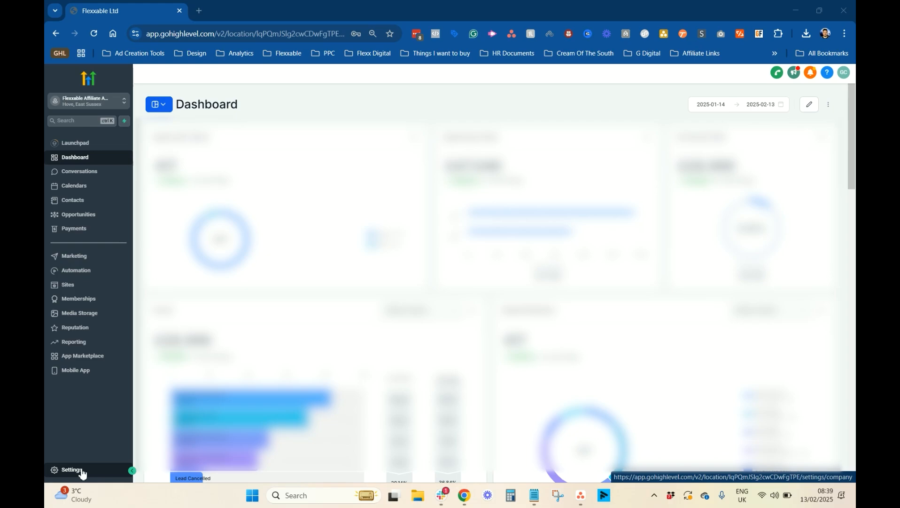
# Go to Settings and open Phone Numbers under Business Services.
pyautogui.click(71, 469)
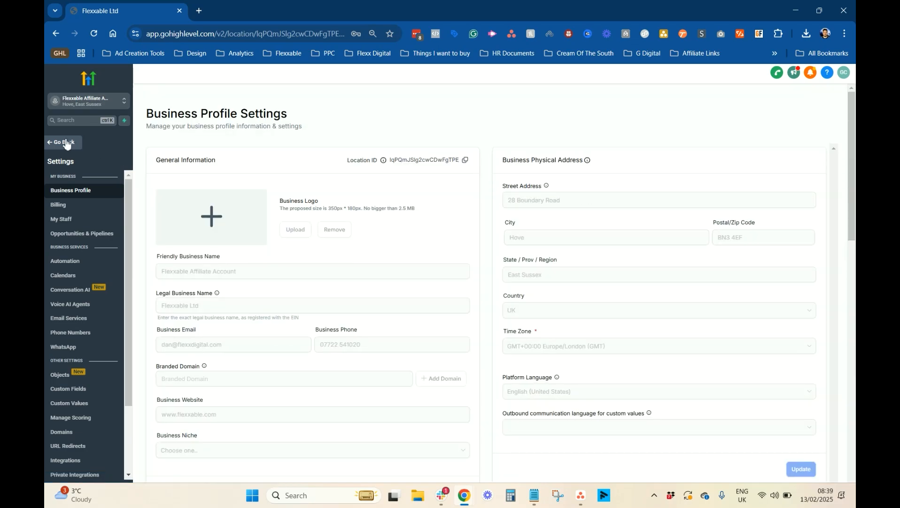
pyautogui.click(63, 142)
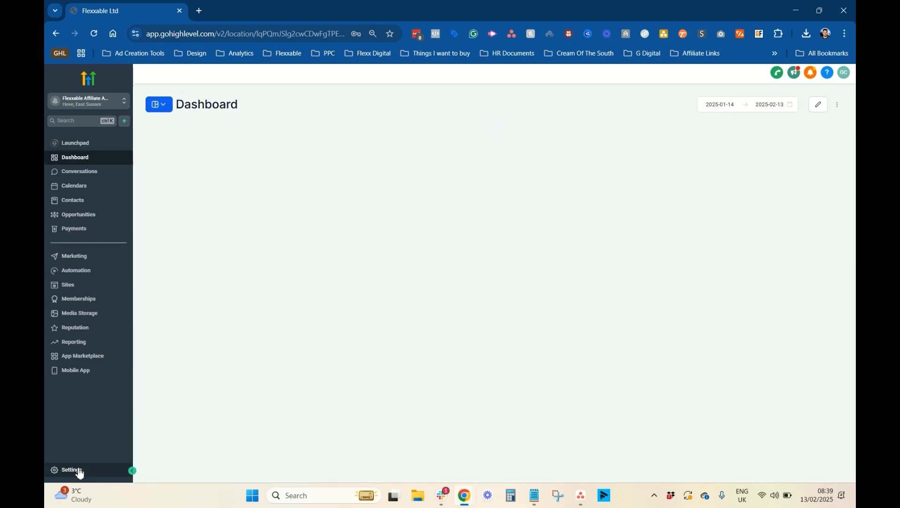
pyautogui.click(72, 469)
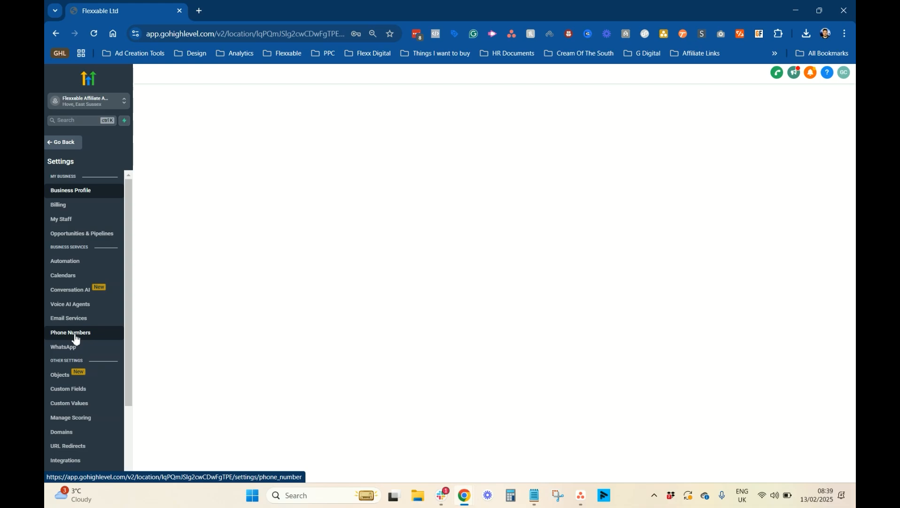
pyautogui.click(70, 332)
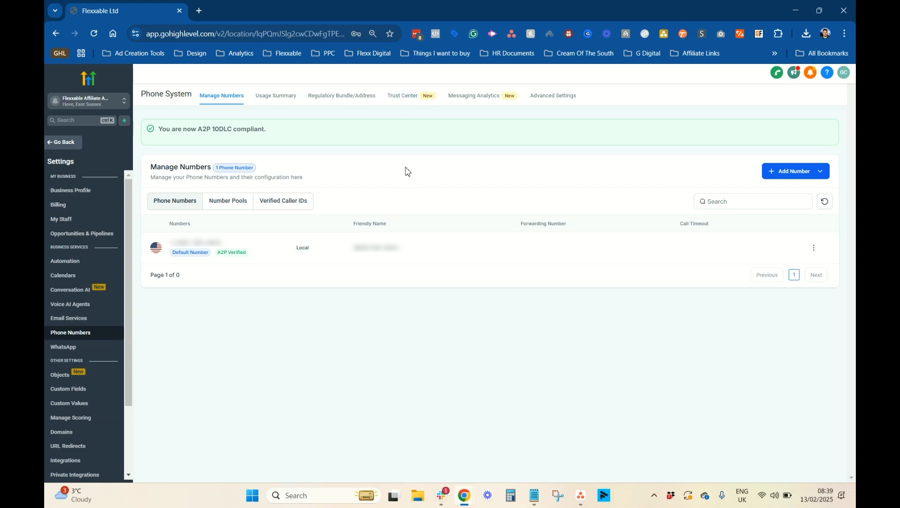
pyautogui.moveTo(402, 95)
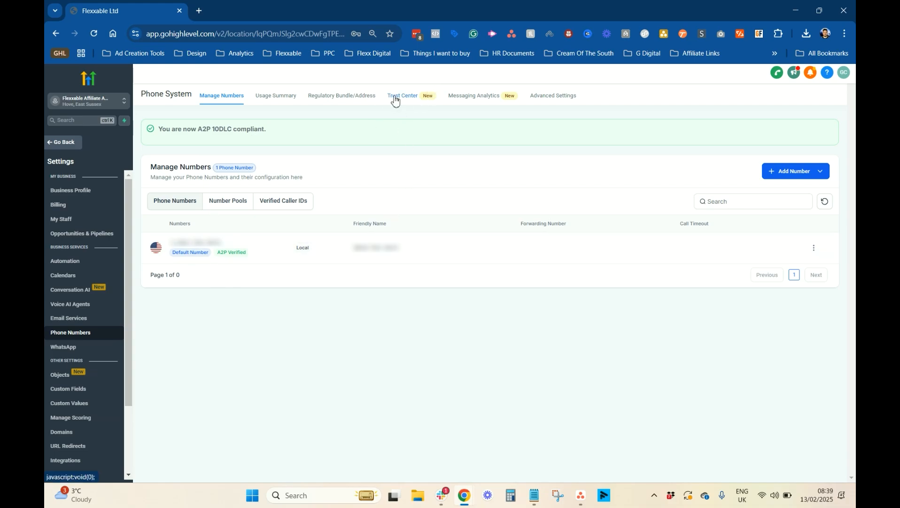
pyautogui.moveTo(407, 100)
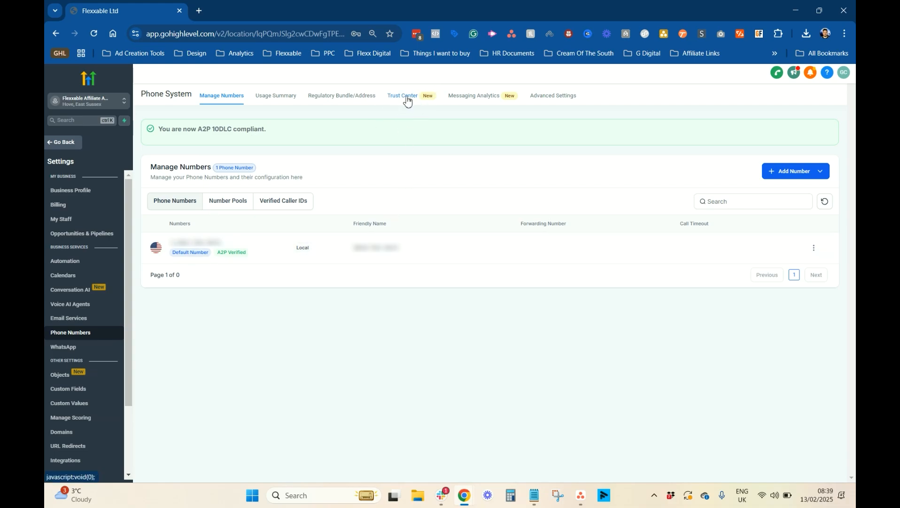
# Switch to the Trust Center and its Regulatory Bundle/Address section.
pyautogui.click(402, 95)
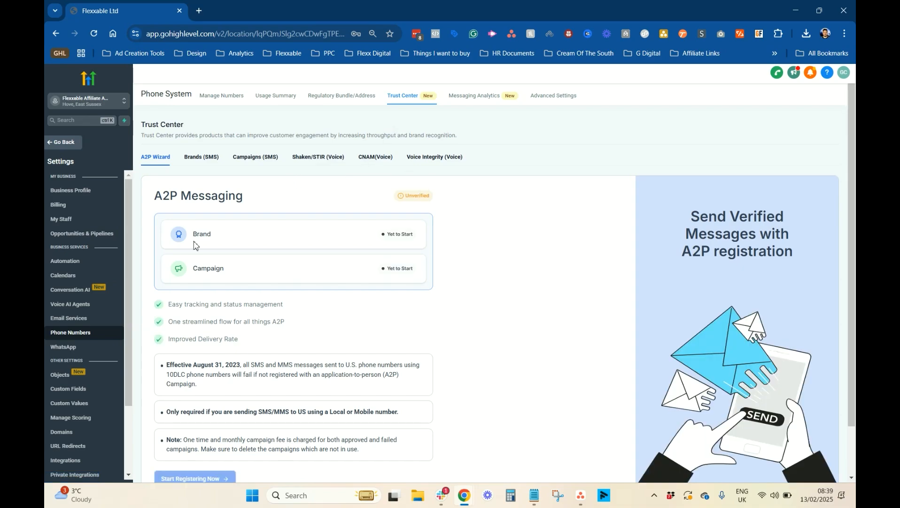
pyautogui.moveTo(515, 216)
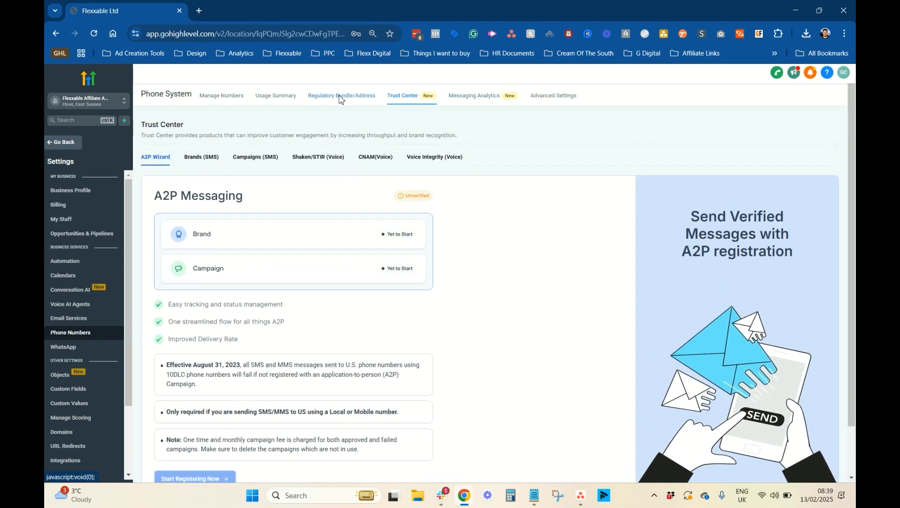
pyautogui.click(342, 95)
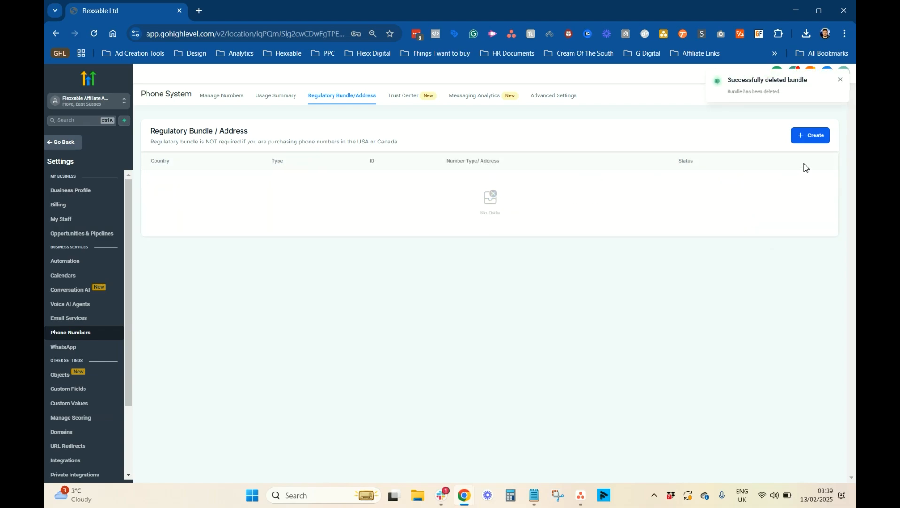
pyautogui.moveTo(815, 135)
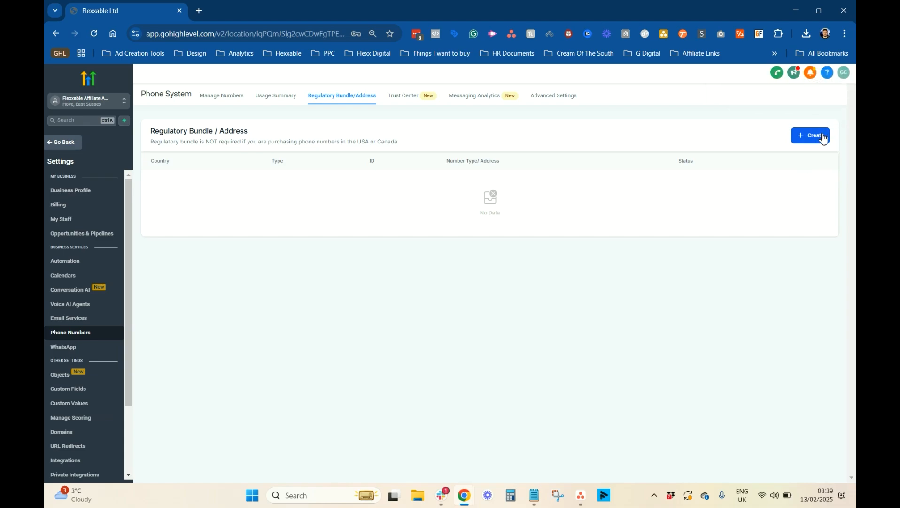
# Create an address bundle 'Flexxable Address' for Flexxable Ltd, starting Address Line 1 with '28'.
pyautogui.click(810, 134)
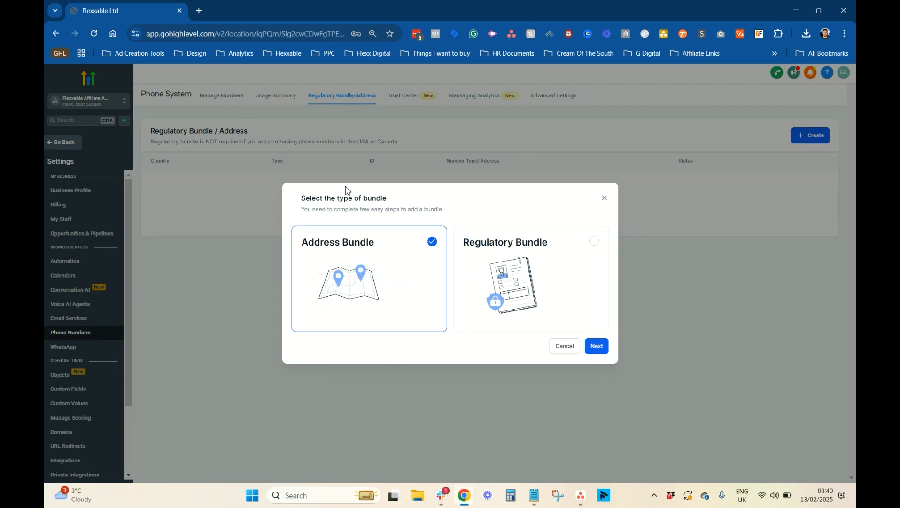
pyautogui.click(596, 345)
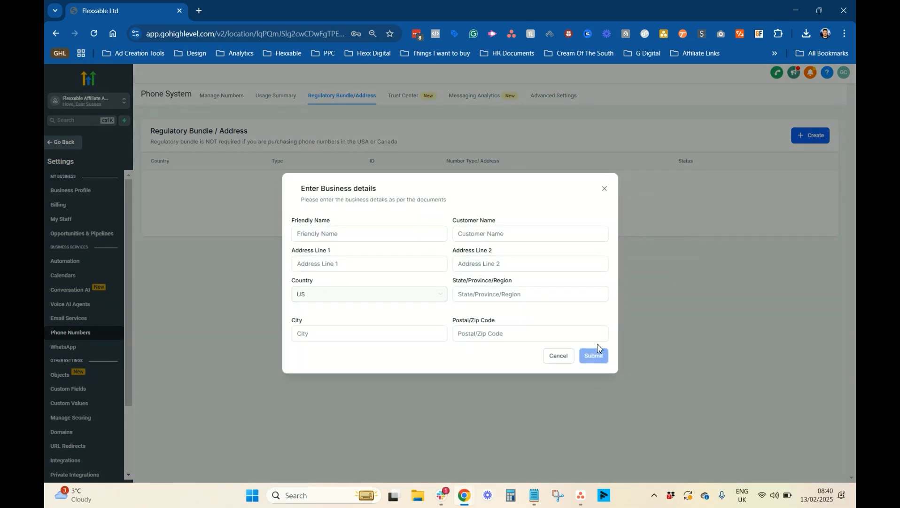
pyautogui.click(370, 233)
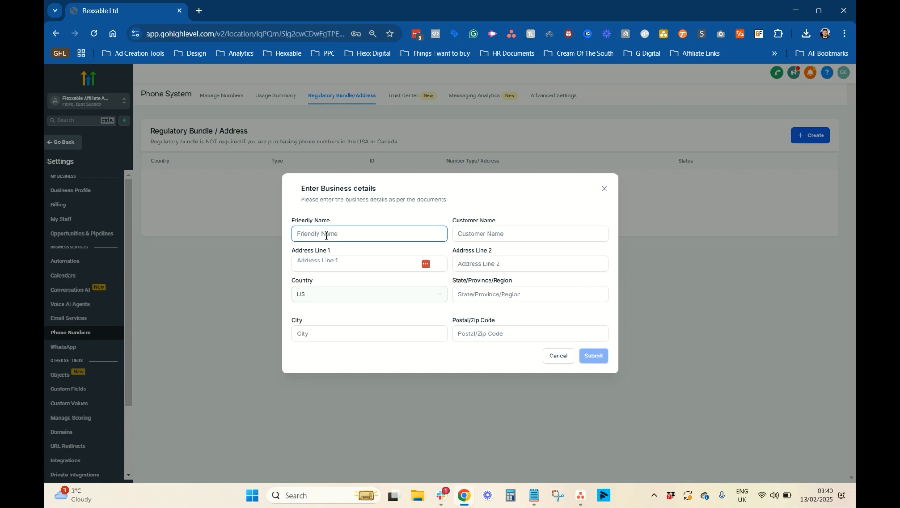
pyautogui.write('Flexxable Address')
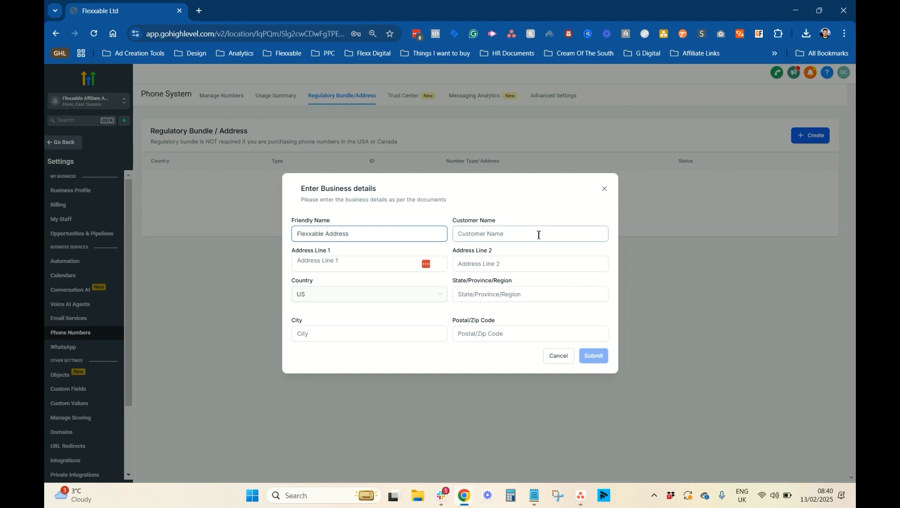
pyautogui.write('Flexxable Ltd')
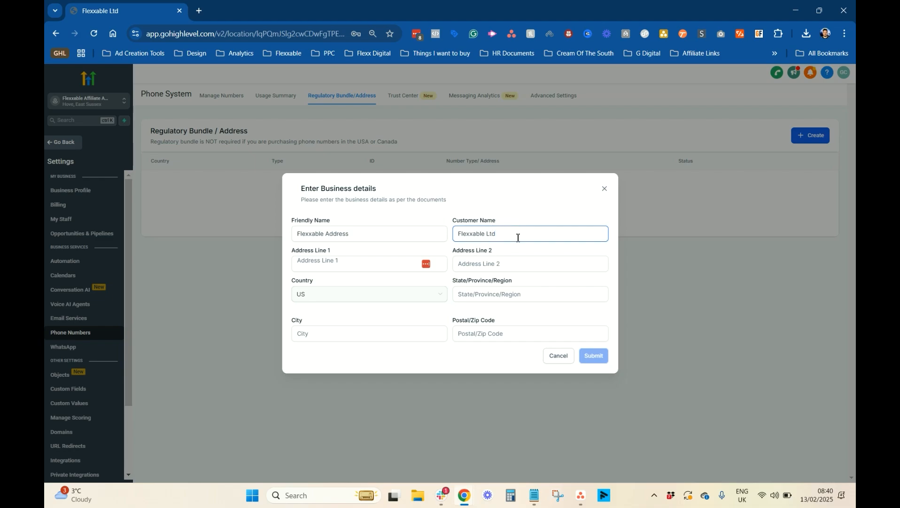
pyautogui.click(356, 260)
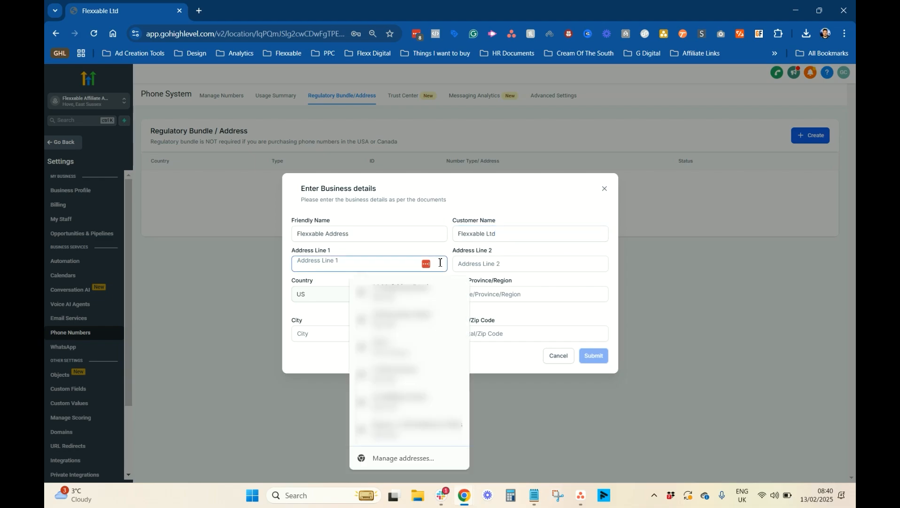
pyautogui.write('28 Boundar')
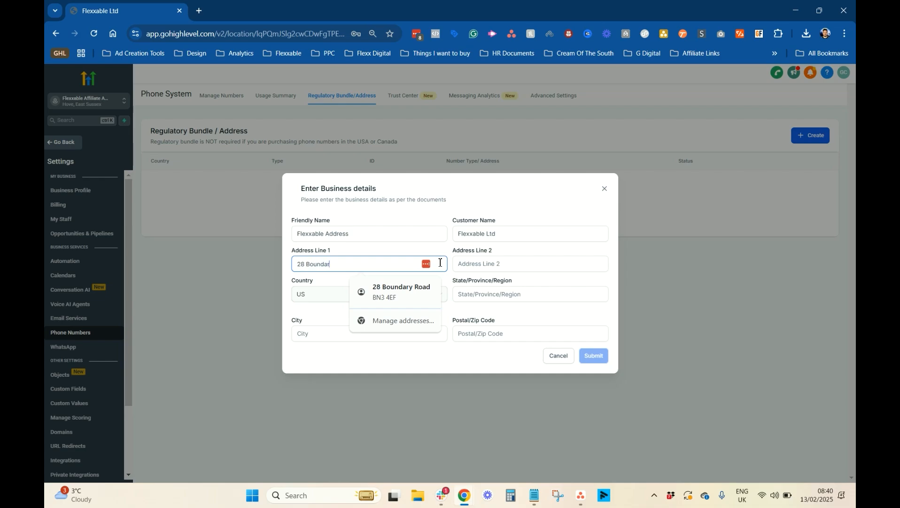
pyautogui.click(401, 290)
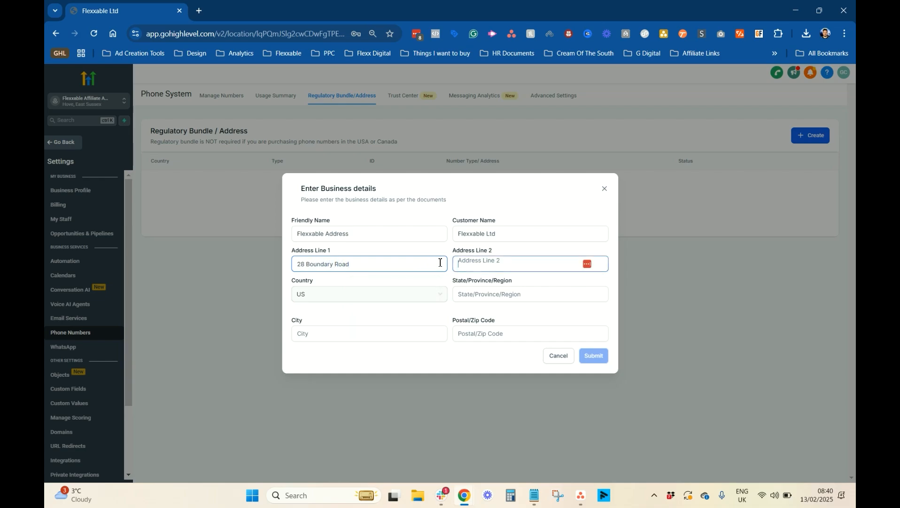
pyautogui.click(369, 293)
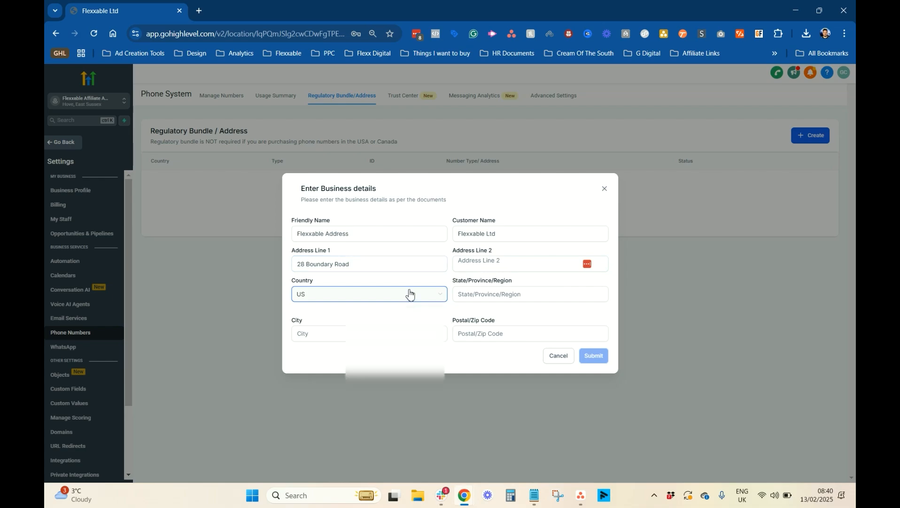
pyautogui.click(369, 293)
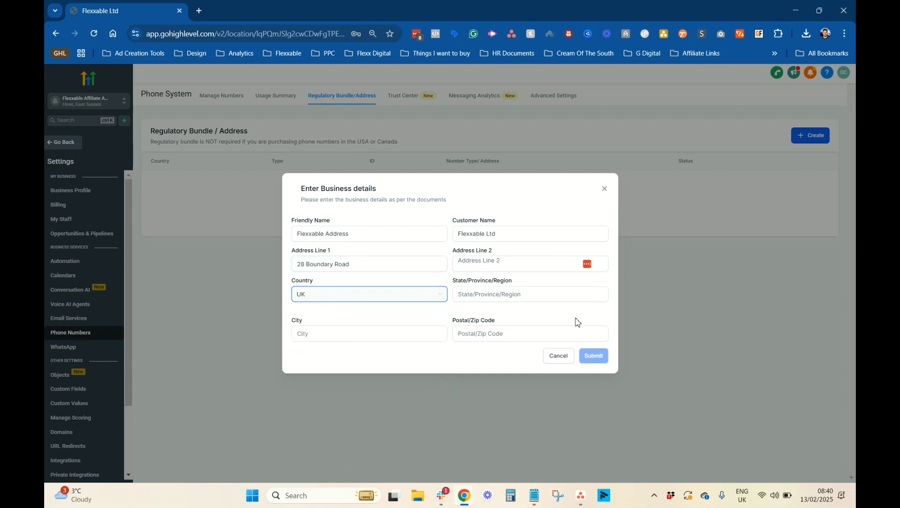
pyautogui.write('E')
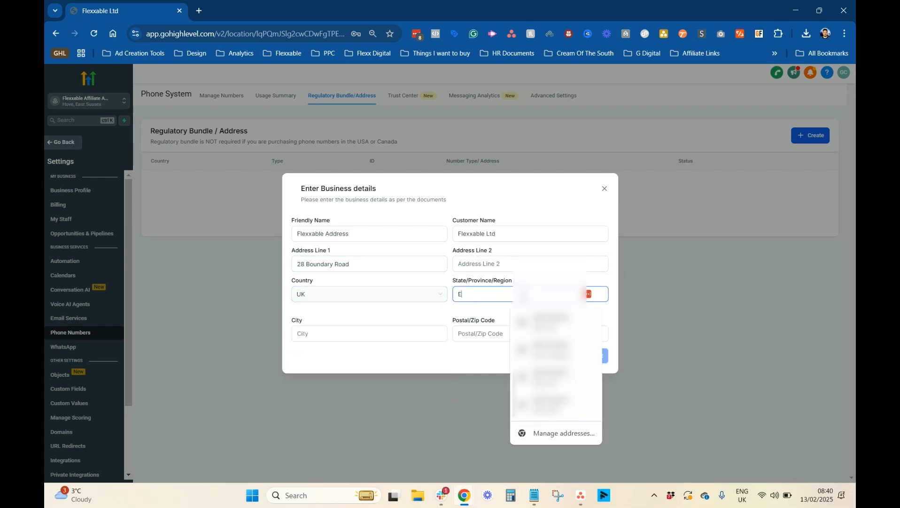
pyautogui.write('East Sussex')
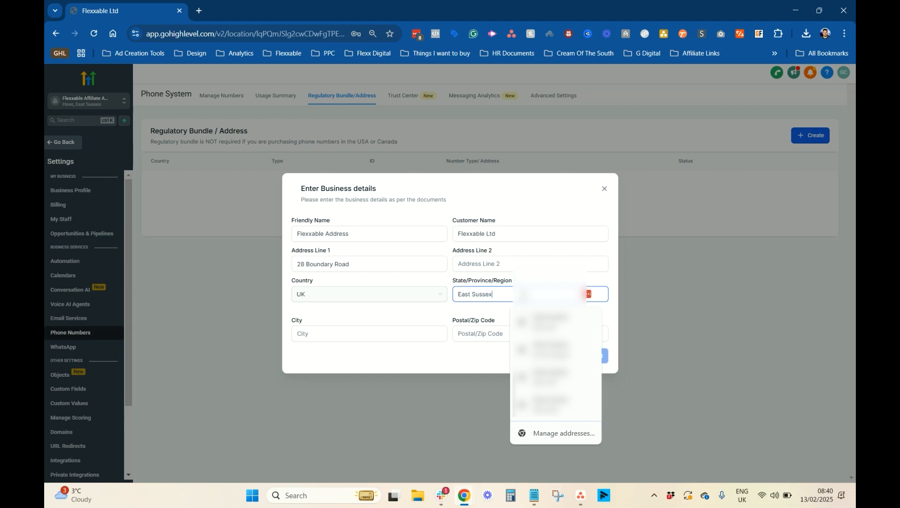
pyautogui.write('Hove')
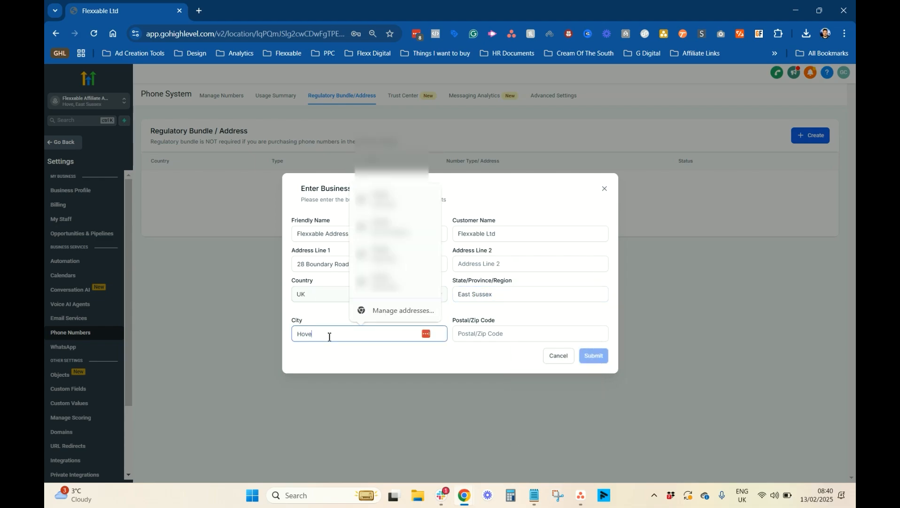
pyautogui.write('BN3')
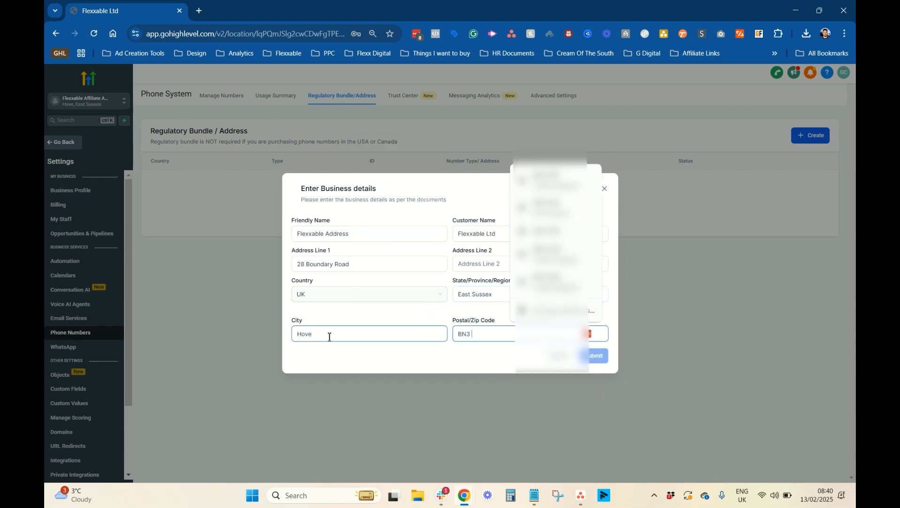
pyautogui.write('4EF')
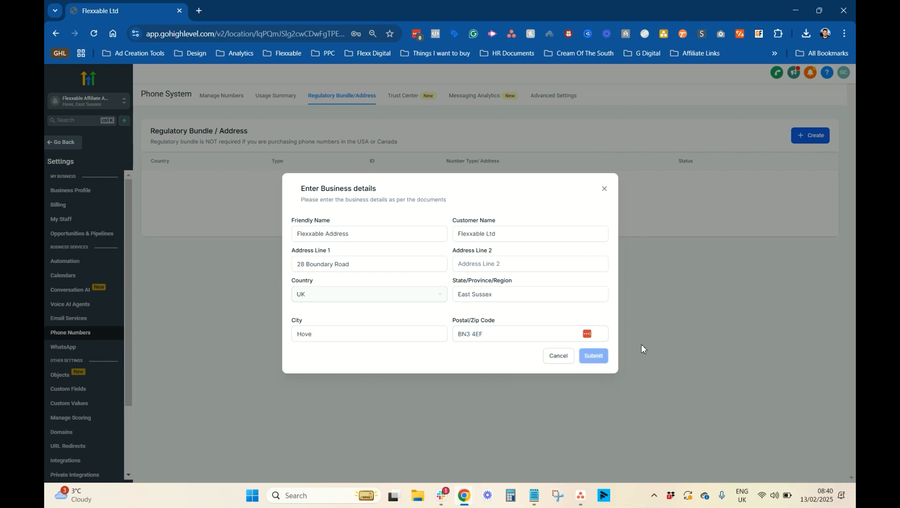
# Put a dash in Address Line 2 and submit the business details.
pyautogui.click(529, 263)
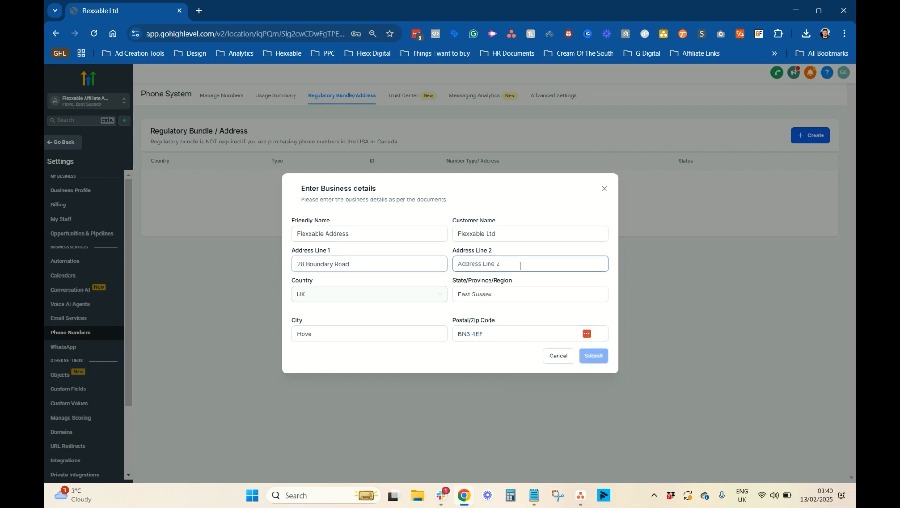
pyautogui.click(518, 264)
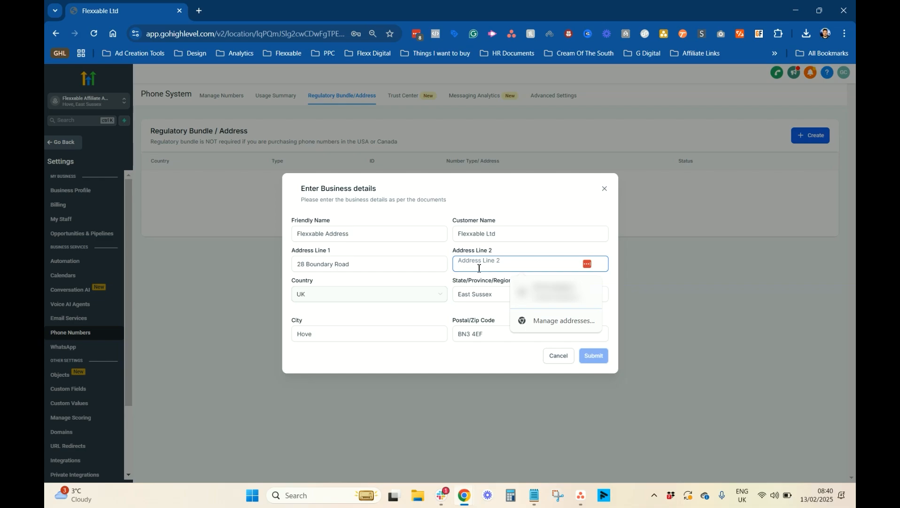
pyautogui.moveTo(492, 259)
pyautogui.write('-')
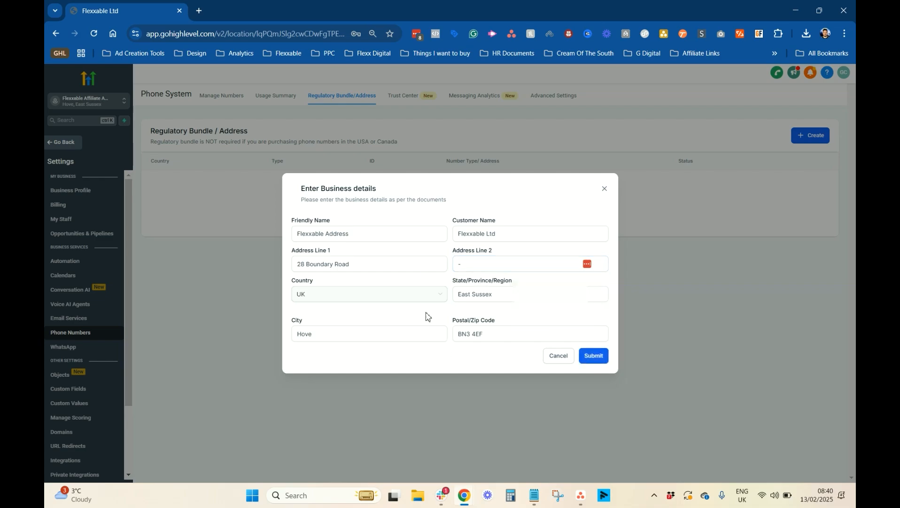
pyautogui.click(530, 233)
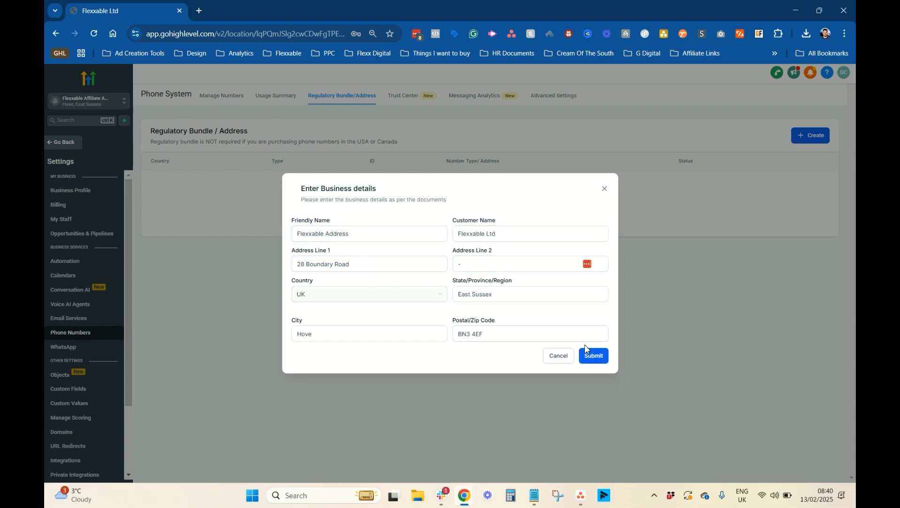
pyautogui.click(593, 355)
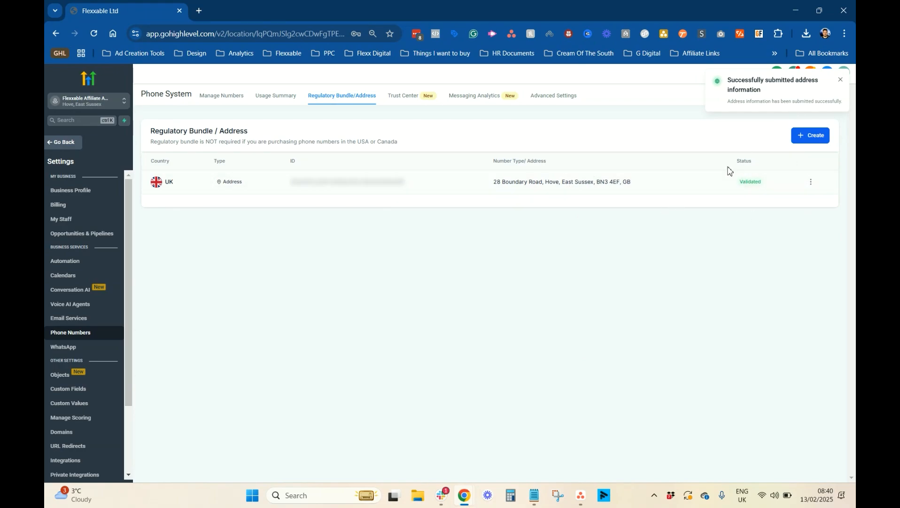
pyautogui.moveTo(733, 233)
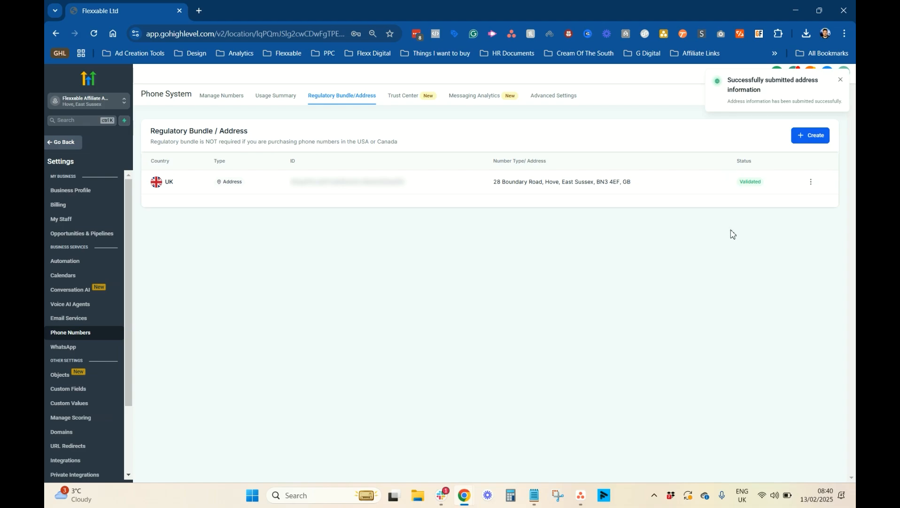
# Create a Regulatory Bundle for a UK business mobile number and continue.
pyautogui.click(810, 135)
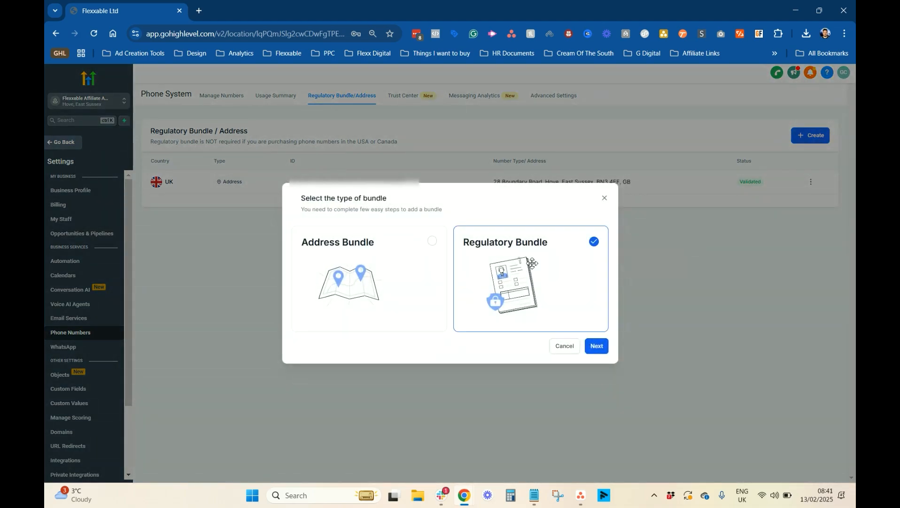
pyautogui.moveTo(528, 251)
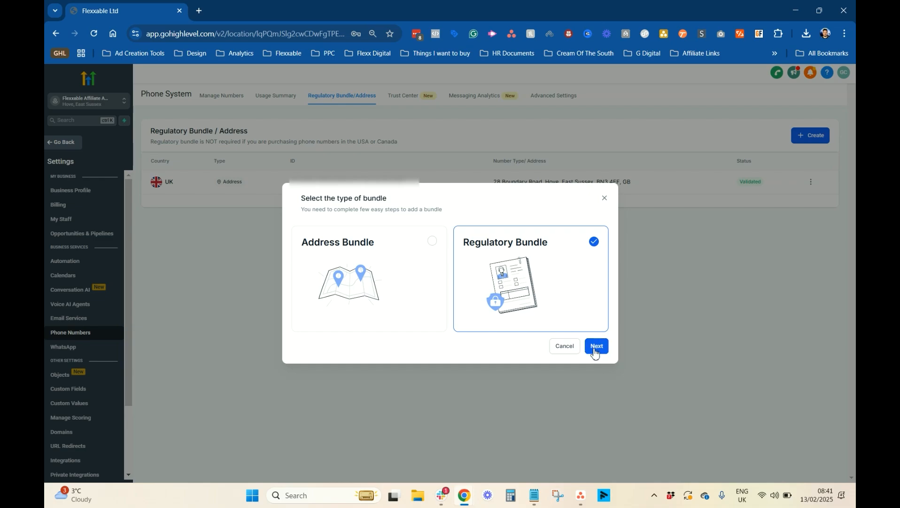
pyautogui.click(596, 345)
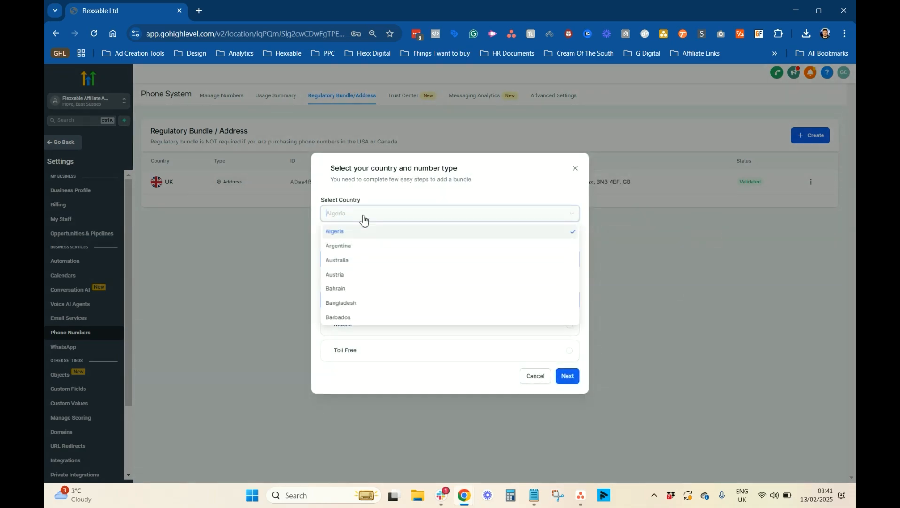
pyautogui.scroll(-3)
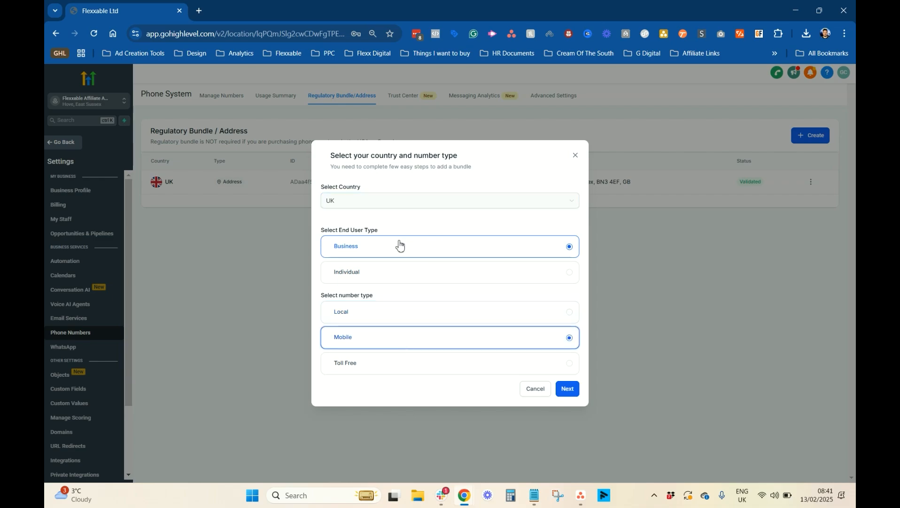
pyautogui.moveTo(378, 239)
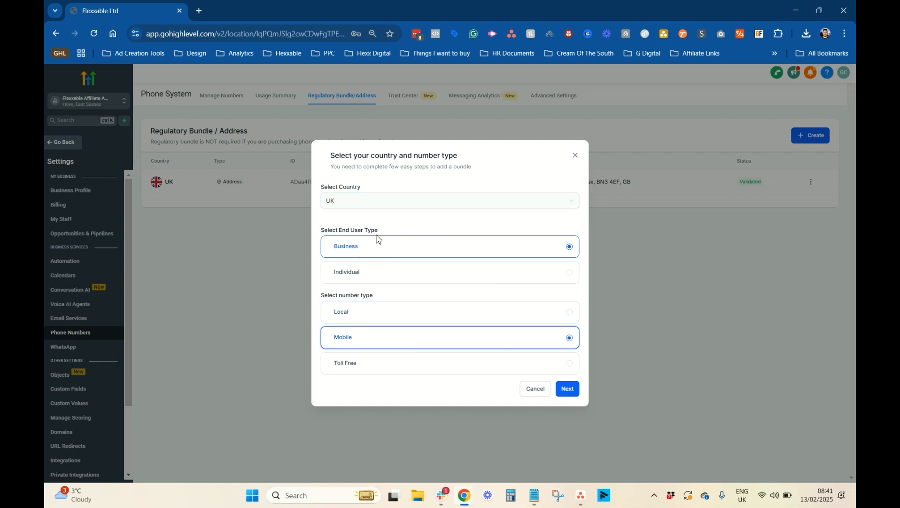
pyautogui.moveTo(374, 282)
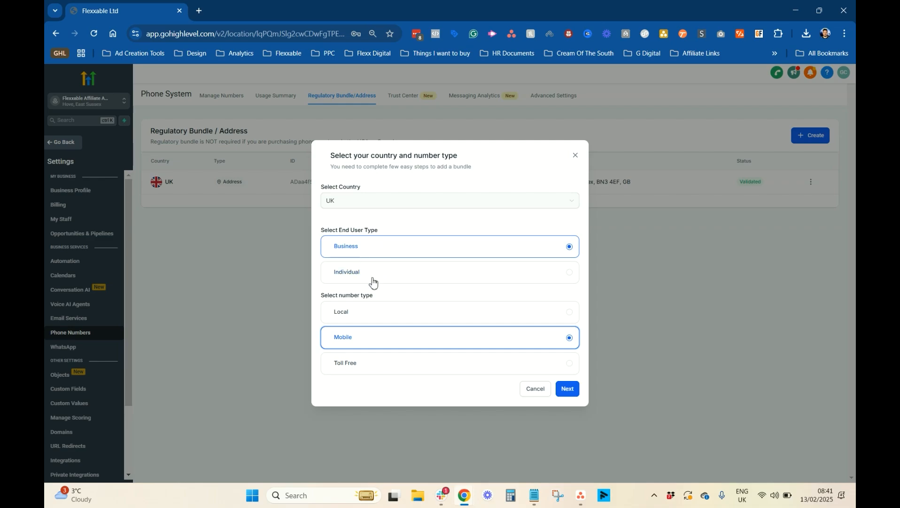
pyautogui.moveTo(383, 278)
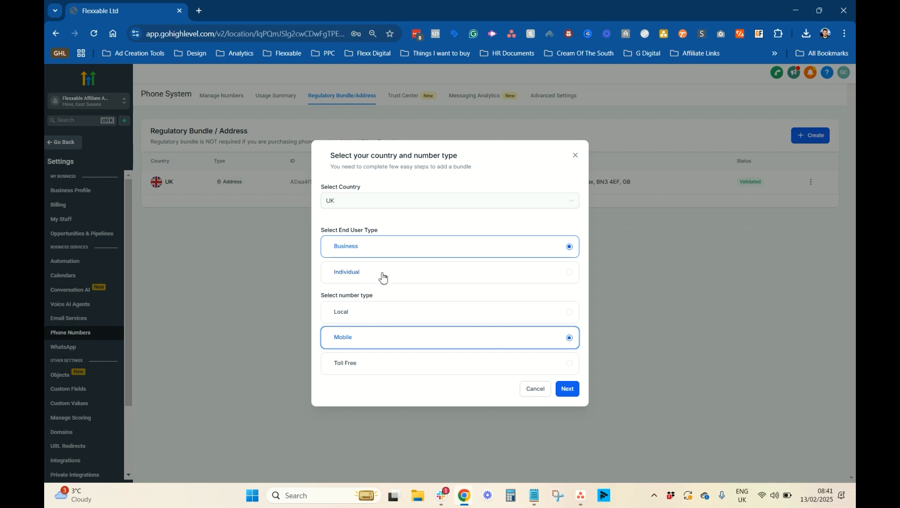
pyautogui.moveTo(369, 286)
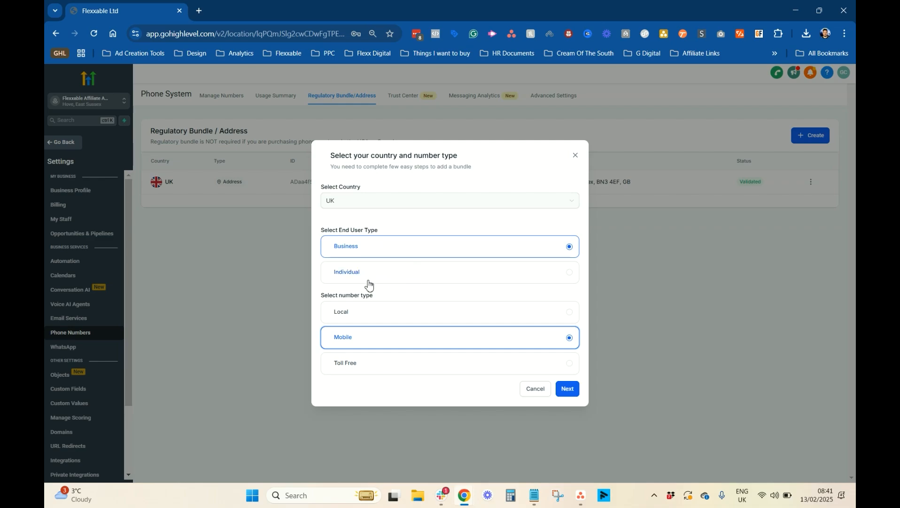
pyautogui.moveTo(454, 301)
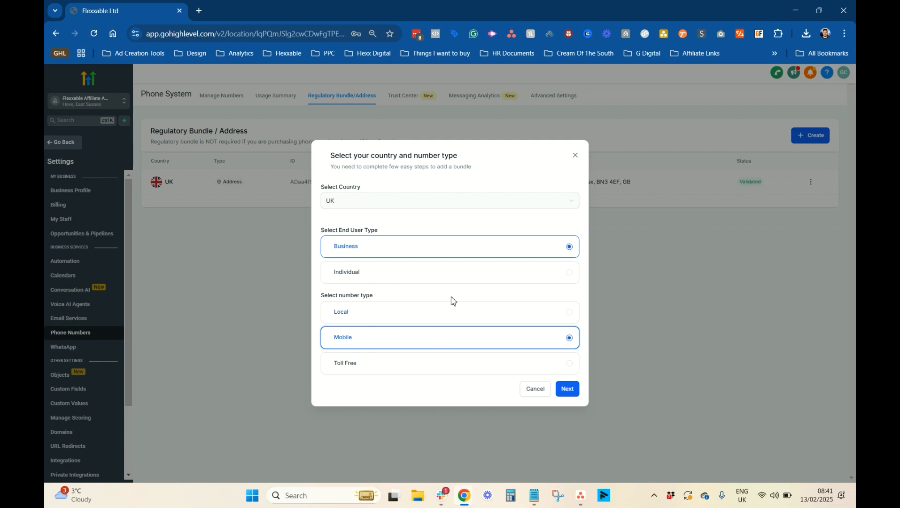
pyautogui.click(567, 388)
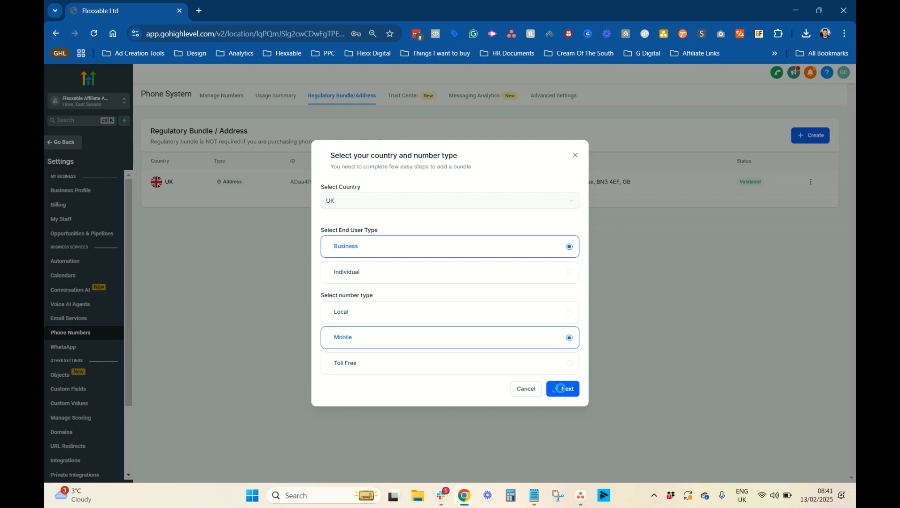
# Load the End User Information form and focus the Business Name field.
pyautogui.click(562, 388)
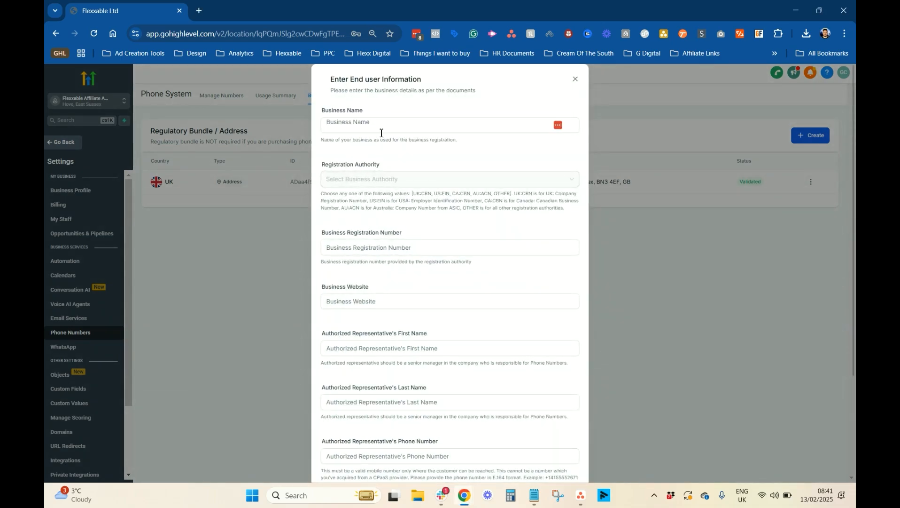
pyautogui.click(442, 124)
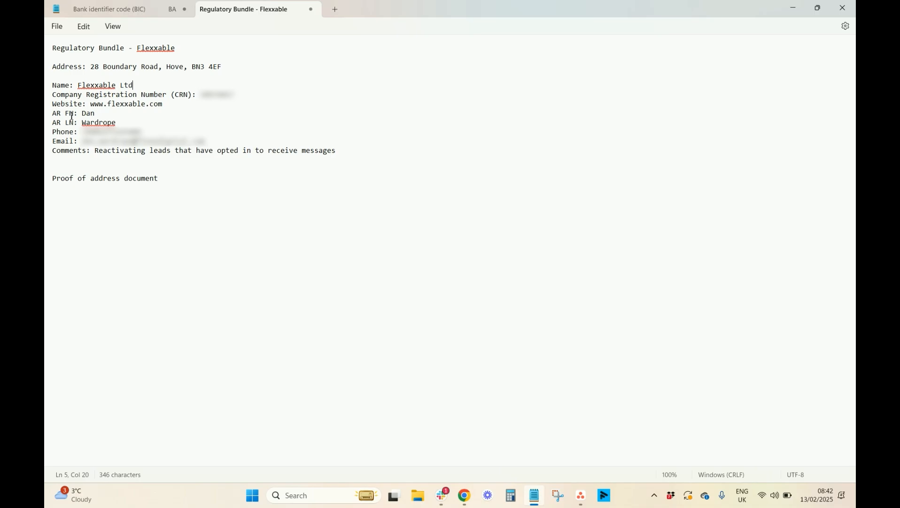
pyautogui.moveTo(78, 121)
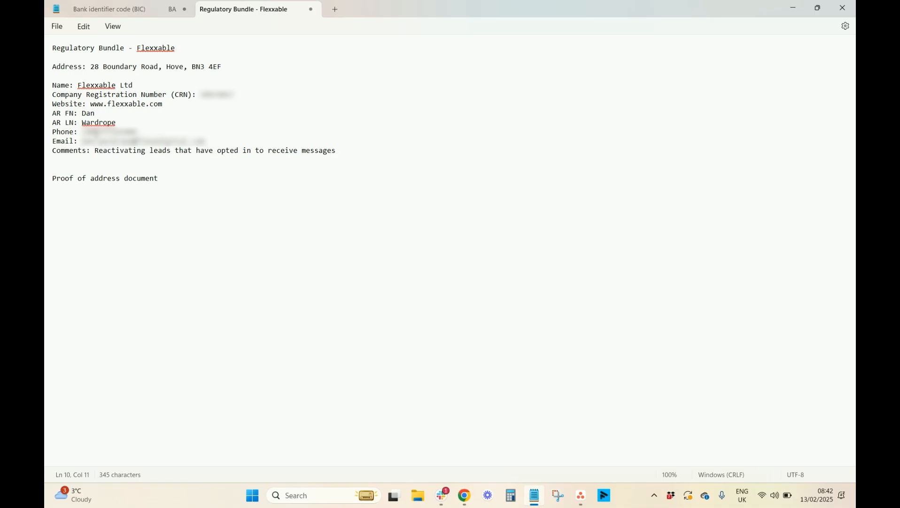
# Review the company details in the Notepad note 'Regulatory Bundle - Flexxable'.
pyautogui.moveTo(83, 132); pyautogui.dragTo(91, 131)
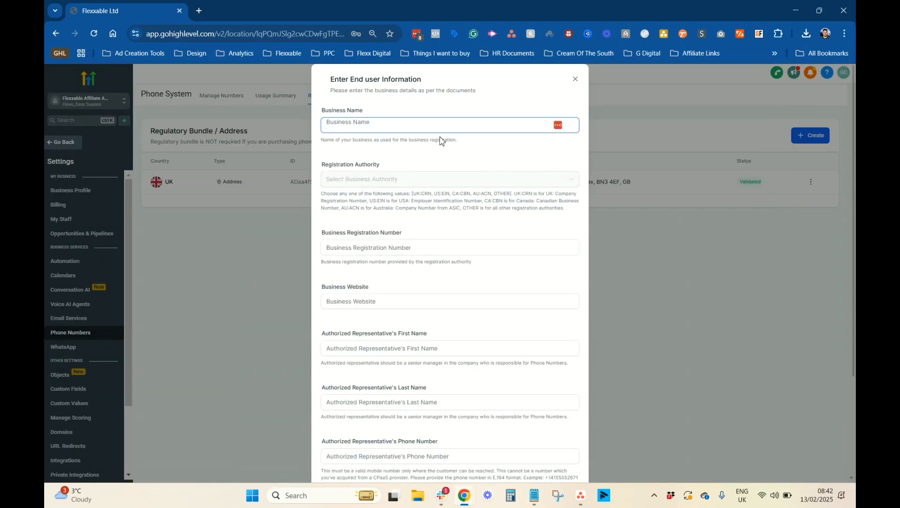
pyautogui.write('Flexxable Lt')
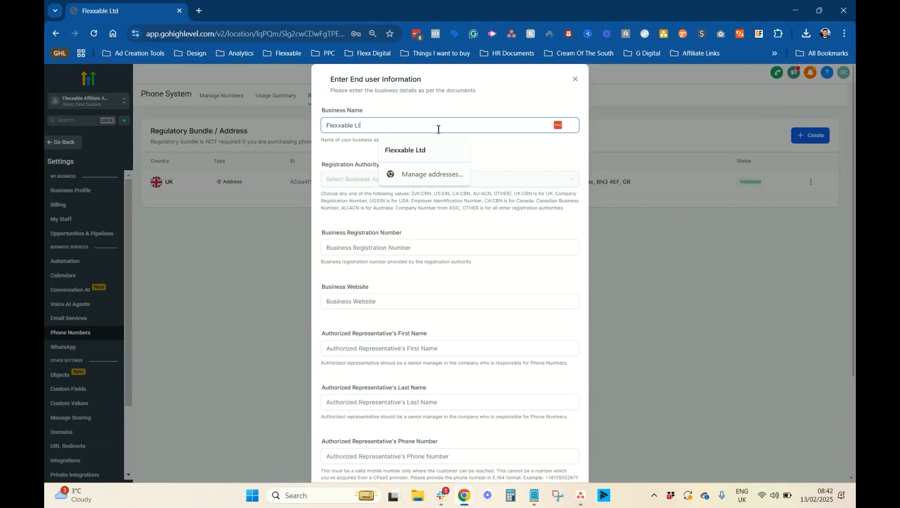
pyautogui.click(449, 179)
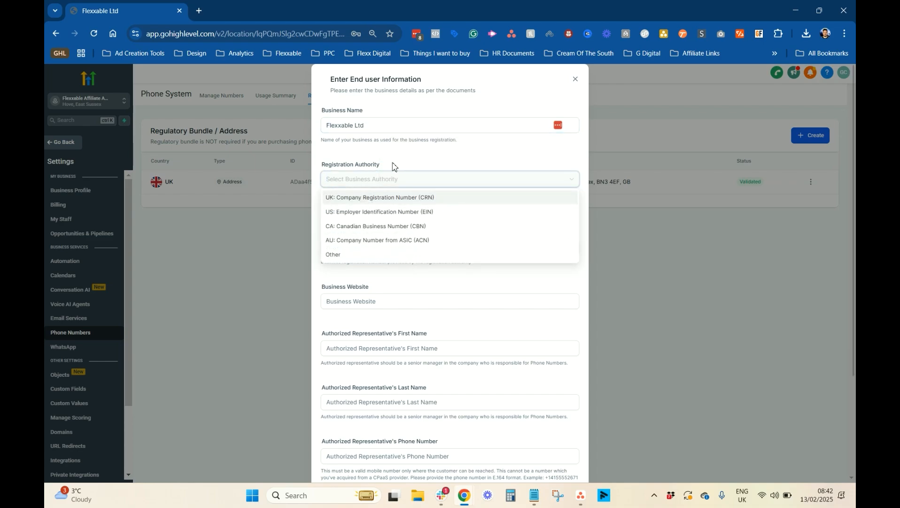
pyautogui.moveTo(352, 212)
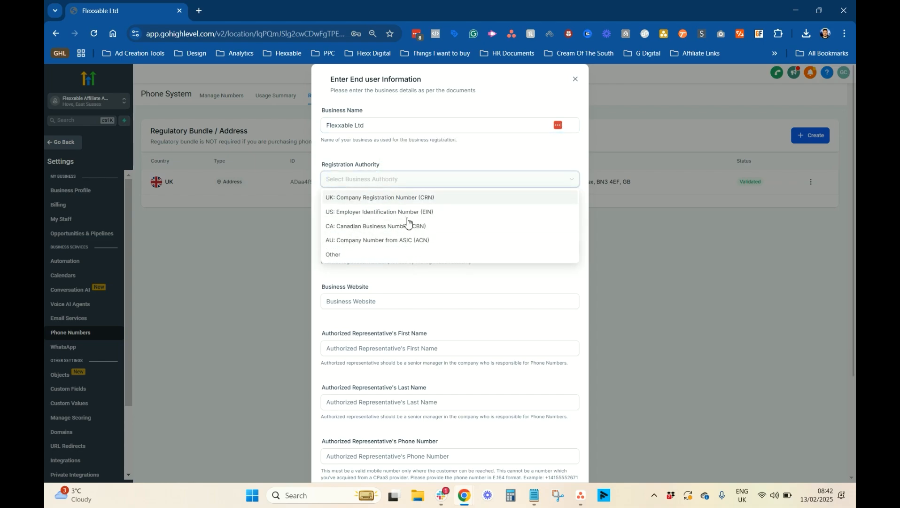
pyautogui.moveTo(376, 204)
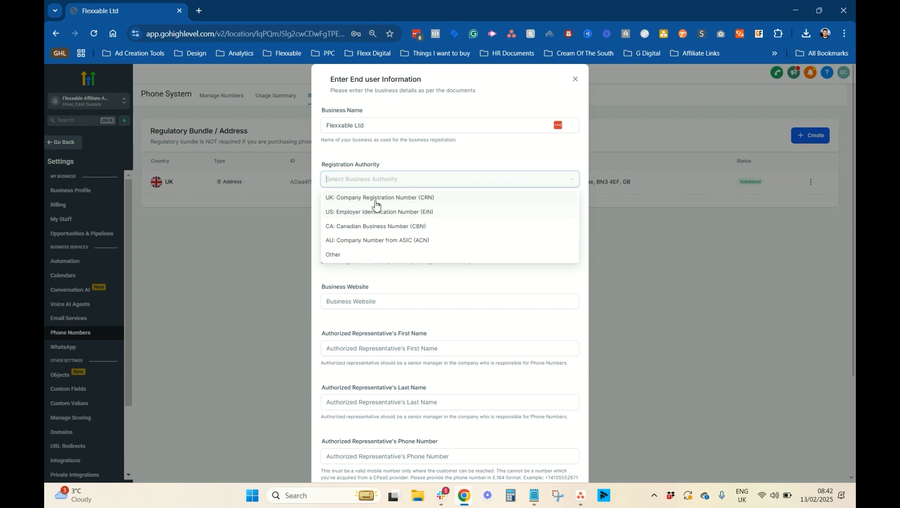
pyautogui.click(381, 197)
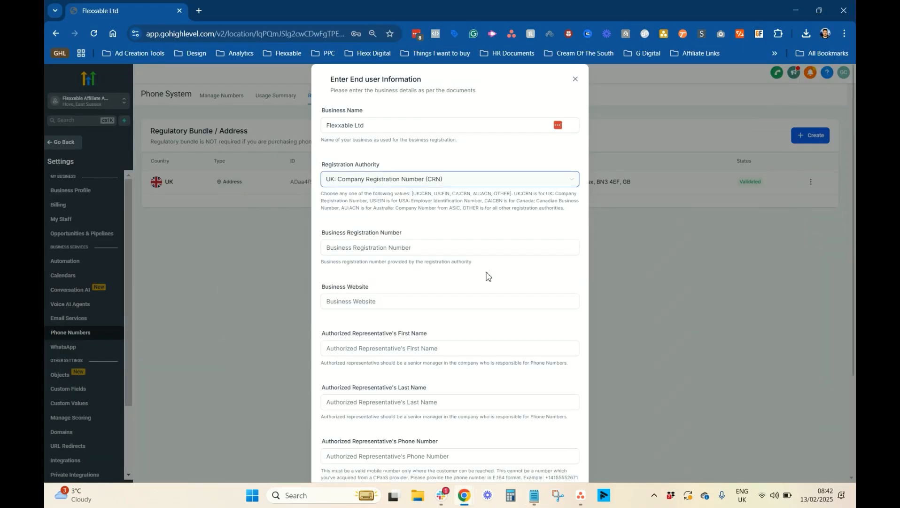
pyautogui.click(450, 247)
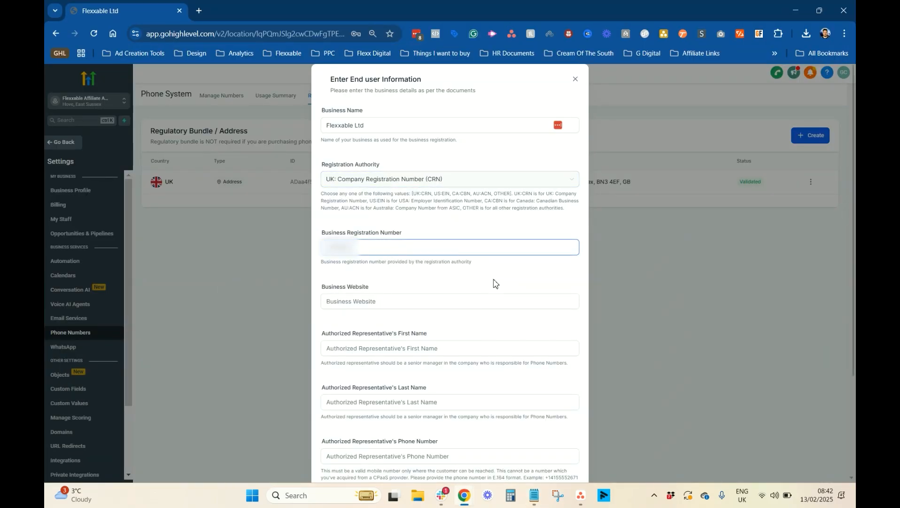
pyautogui.write('ww')
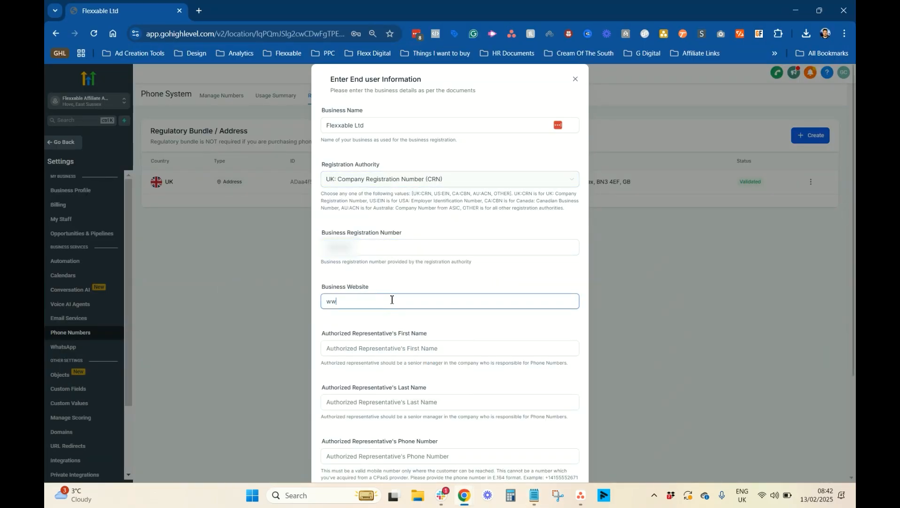
pyautogui.write('www.flexxable.com')
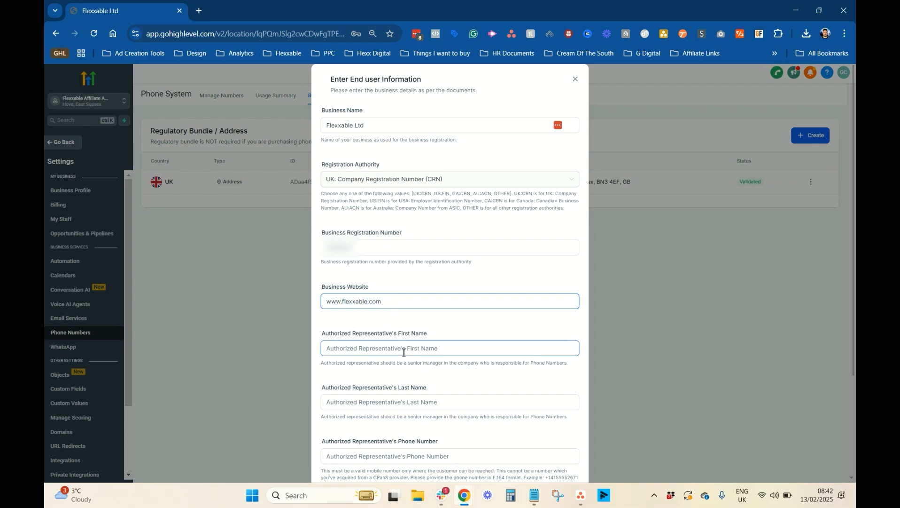
pyautogui.write('Dan')
pyautogui.click(450, 402)
pyautogui.write('Wardrope')
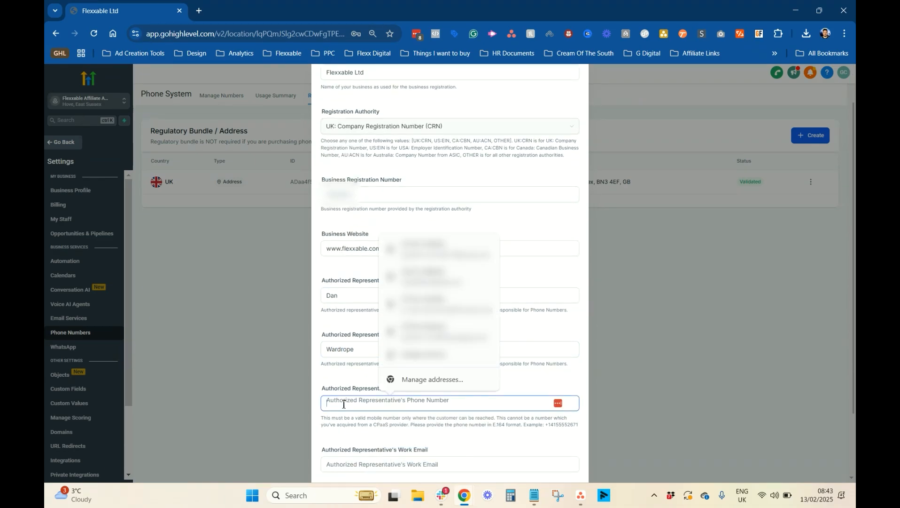
pyautogui.write('+4412')
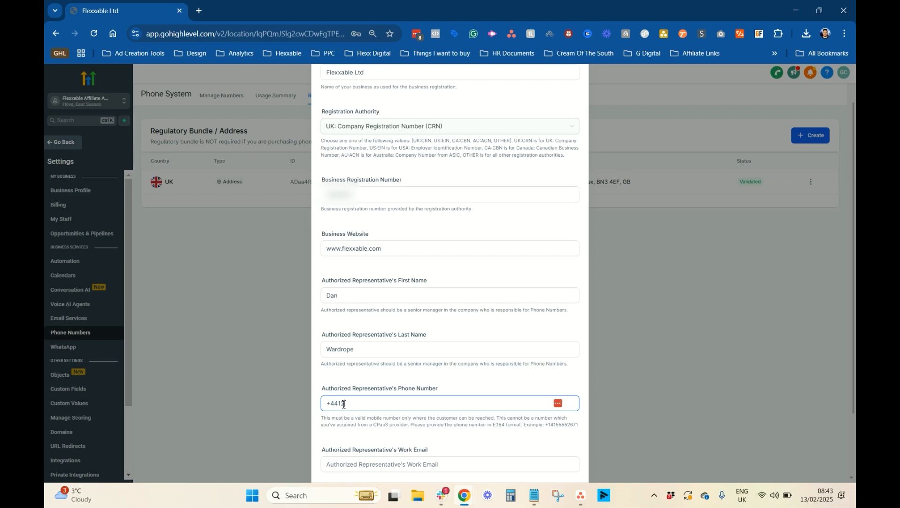
pyautogui.write('73389425')
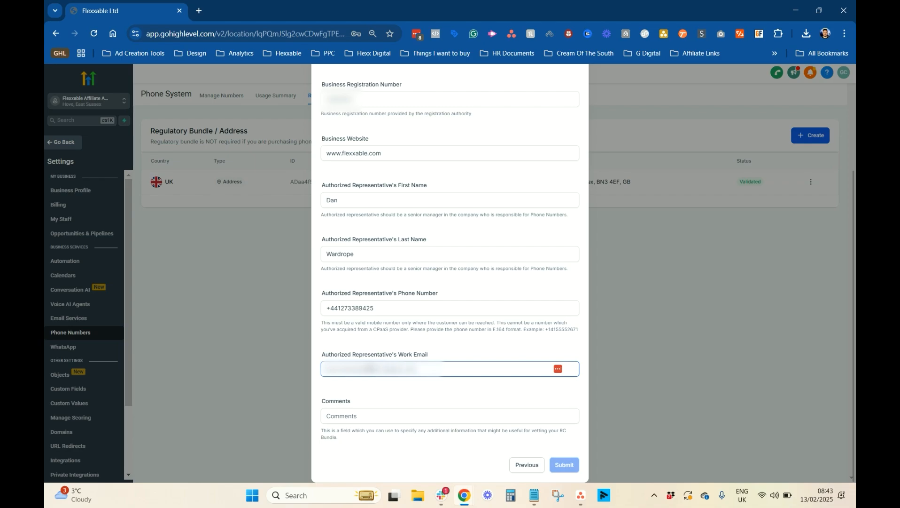
pyautogui.moveTo(220, 159)
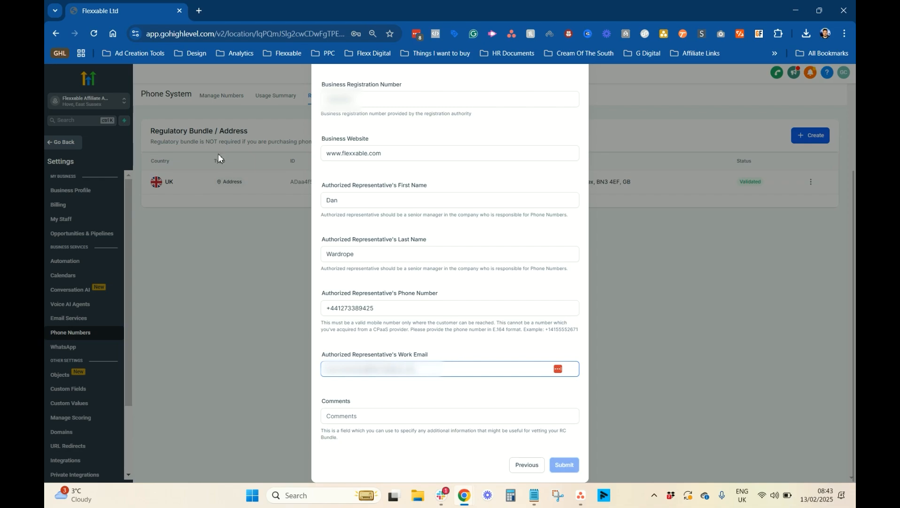
pyautogui.click(450, 415)
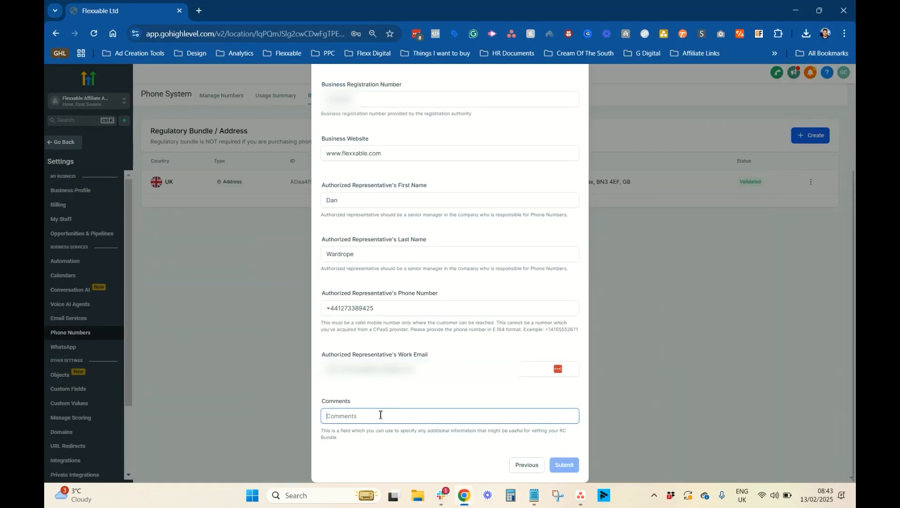
pyautogui.write('Reactivating leads that have opted in to receive messages')
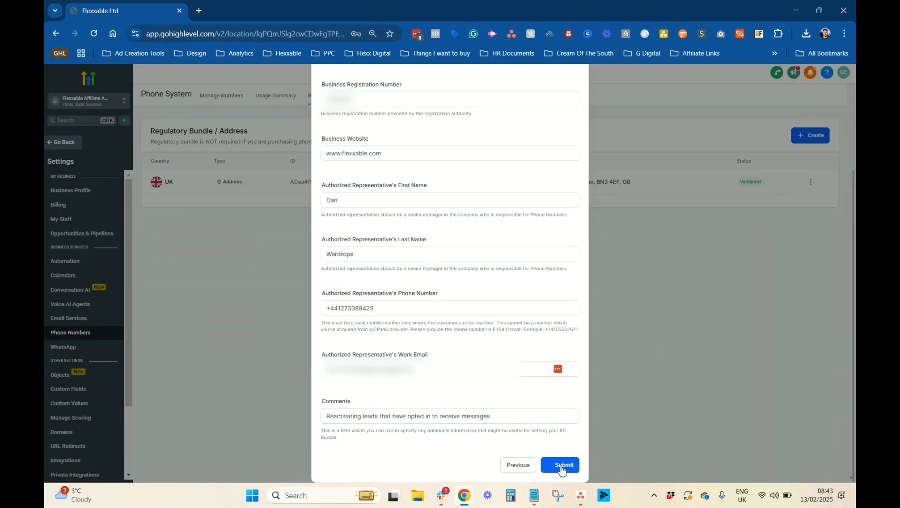
pyautogui.click(560, 464)
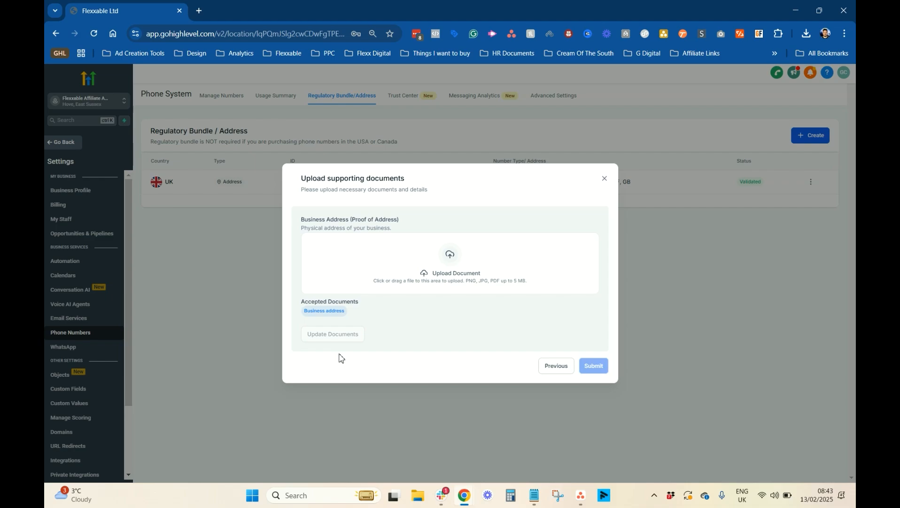
pyautogui.moveTo(359, 403)
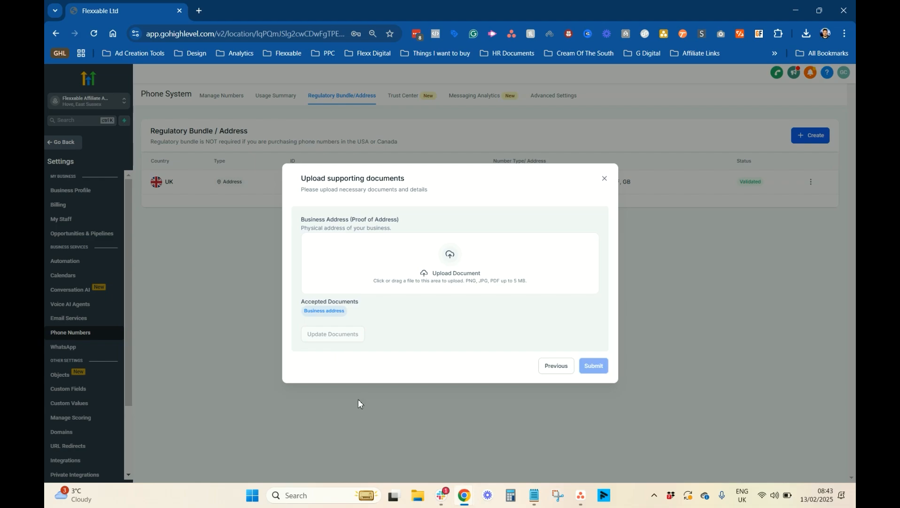
pyautogui.moveTo(424, 494)
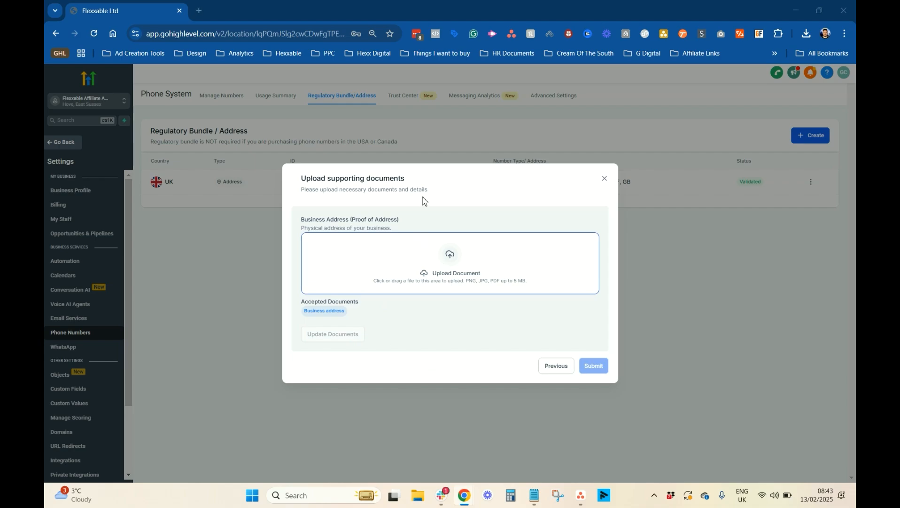
# Upload the proof-of-address PDF, link the Boundary Road address, and submit the bundle for review.
pyautogui.click(449, 263)
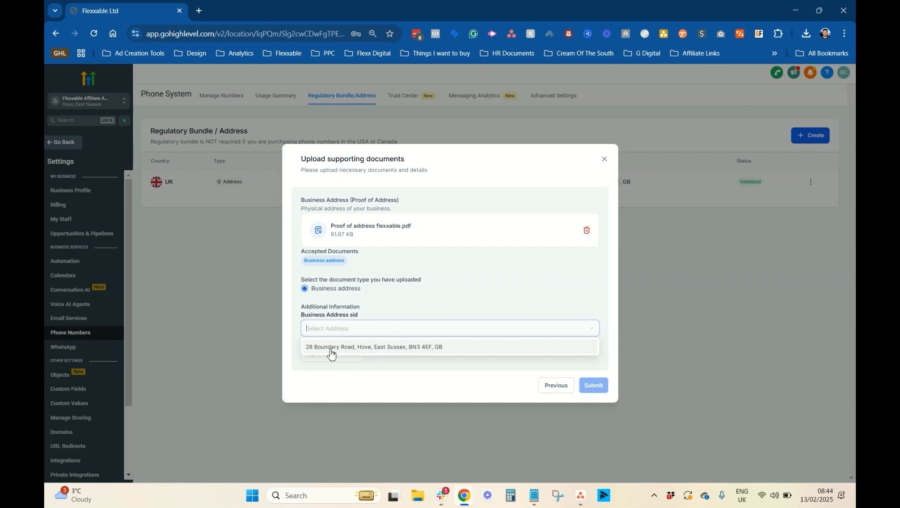
pyautogui.click(372, 347)
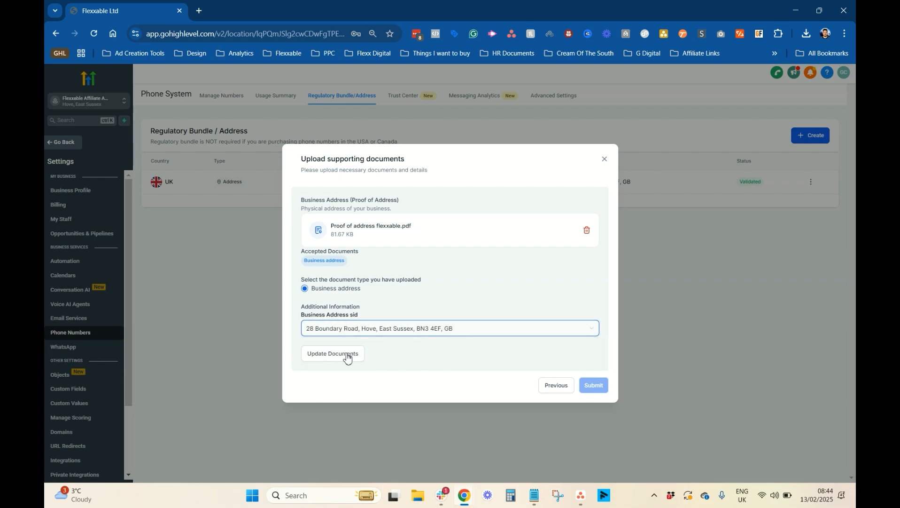
pyautogui.click(331, 353)
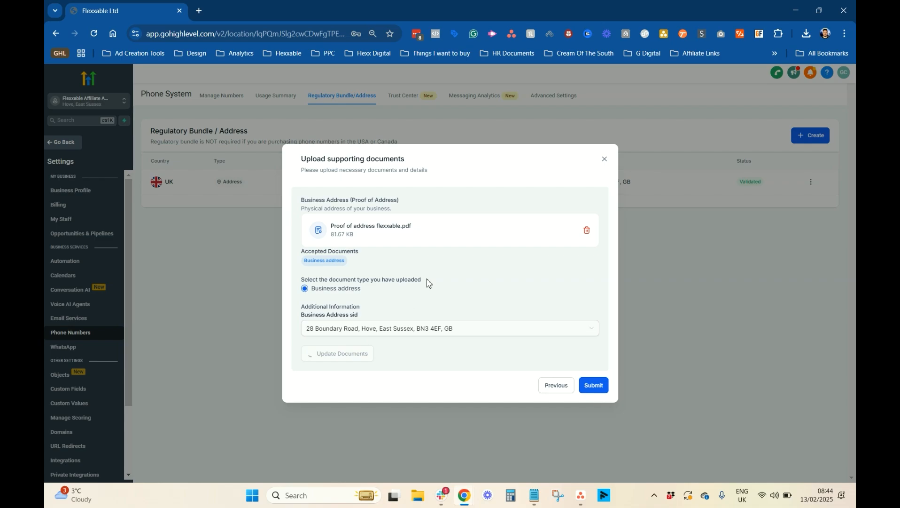
pyautogui.click(342, 353)
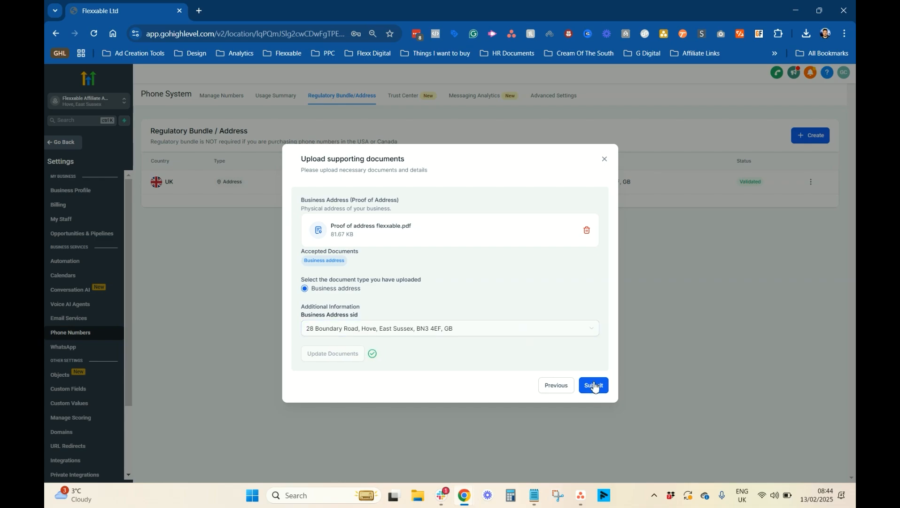
pyautogui.click(593, 384)
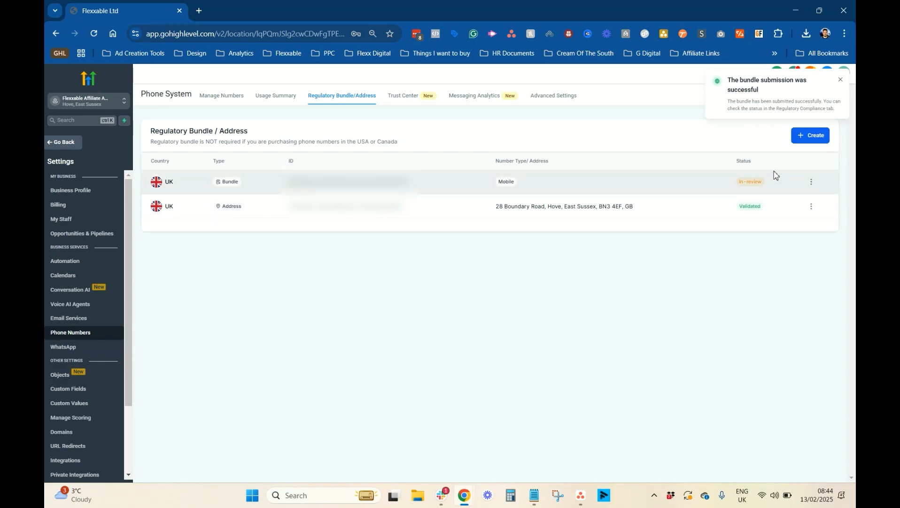
pyautogui.moveTo(779, 191)
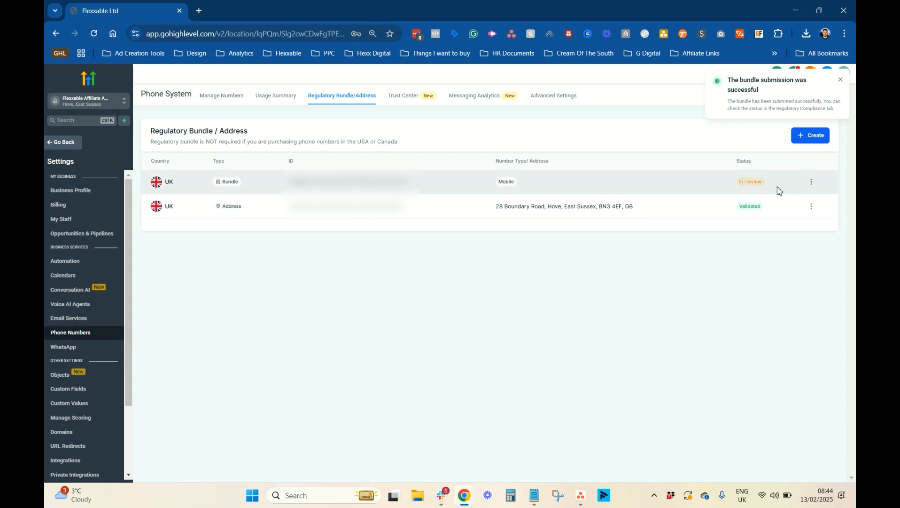
pyautogui.moveTo(723, 196)
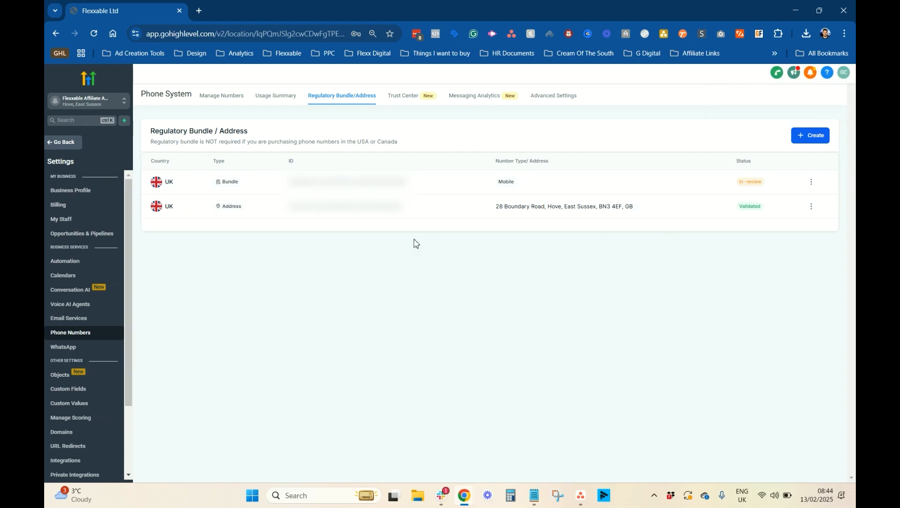
pyautogui.moveTo(316, 145)
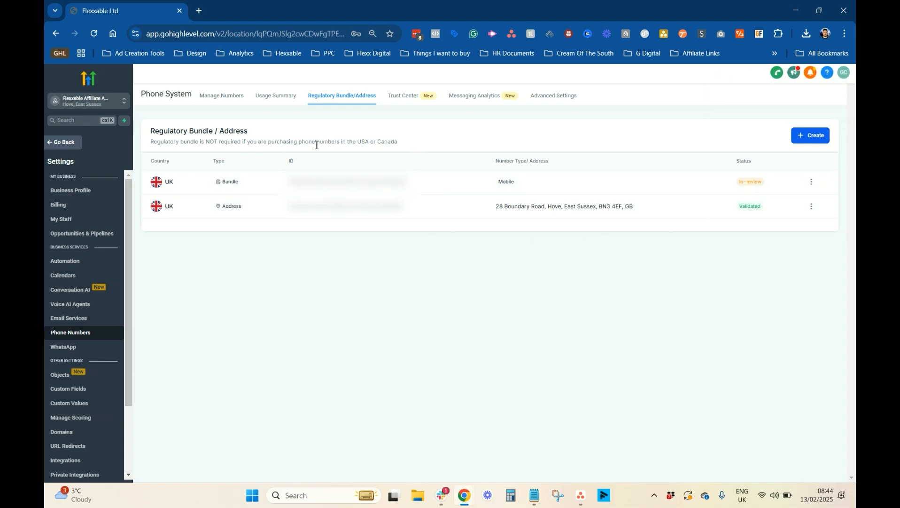
pyautogui.moveTo(228, 98)
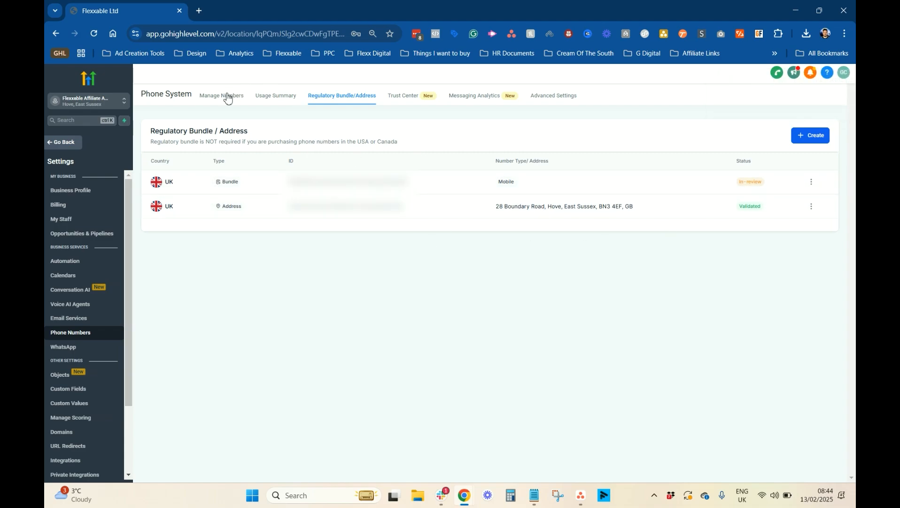
pyautogui.moveTo(812, 198)
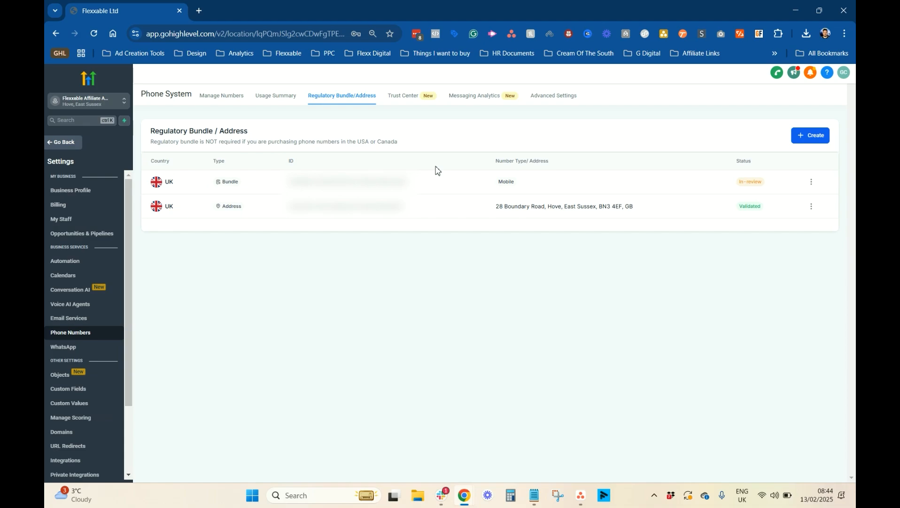
pyautogui.moveTo(130, 287)
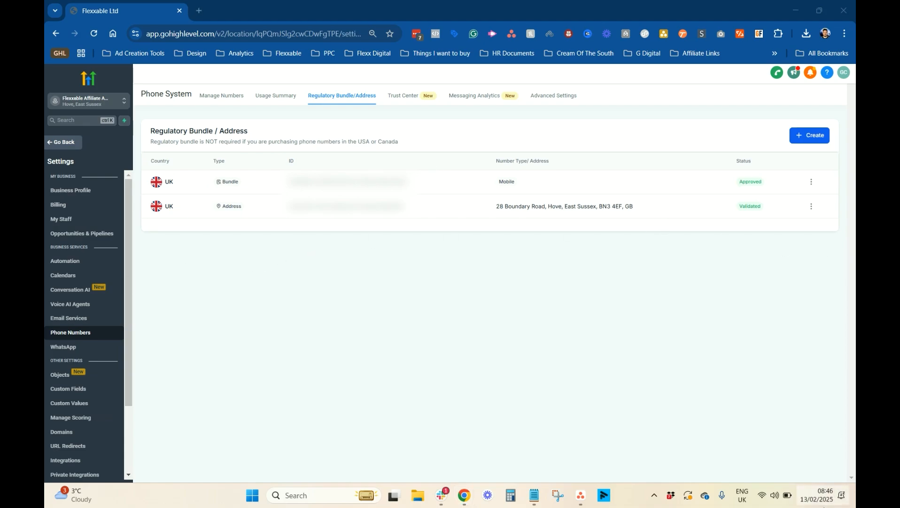
pyautogui.moveTo(778, 401)
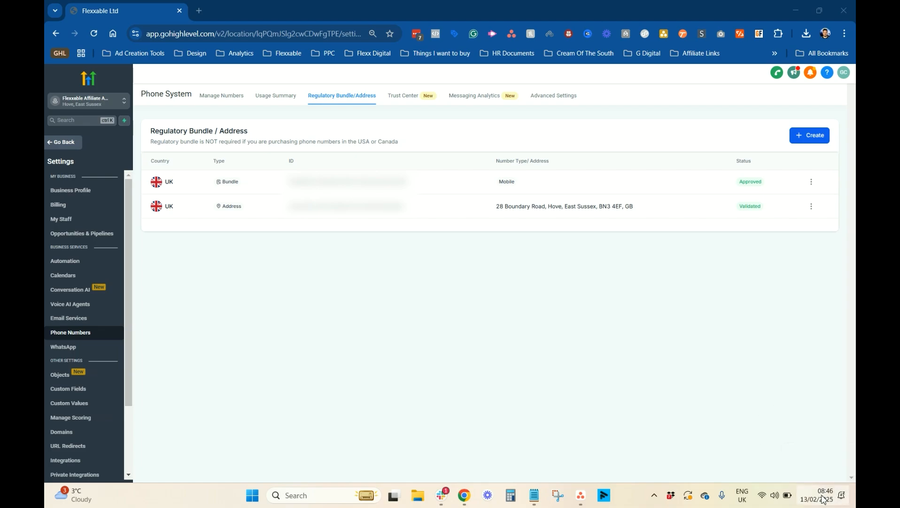
pyautogui.moveTo(734, 189)
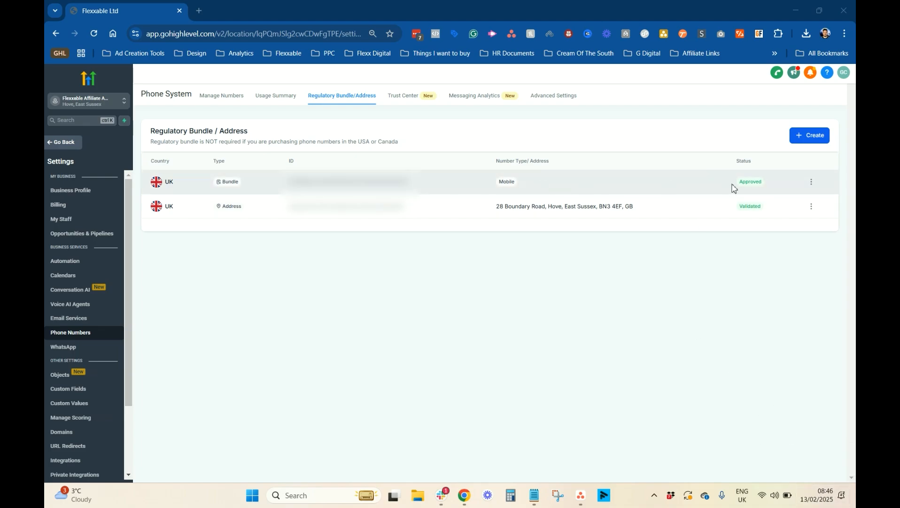
pyautogui.moveTo(221, 98)
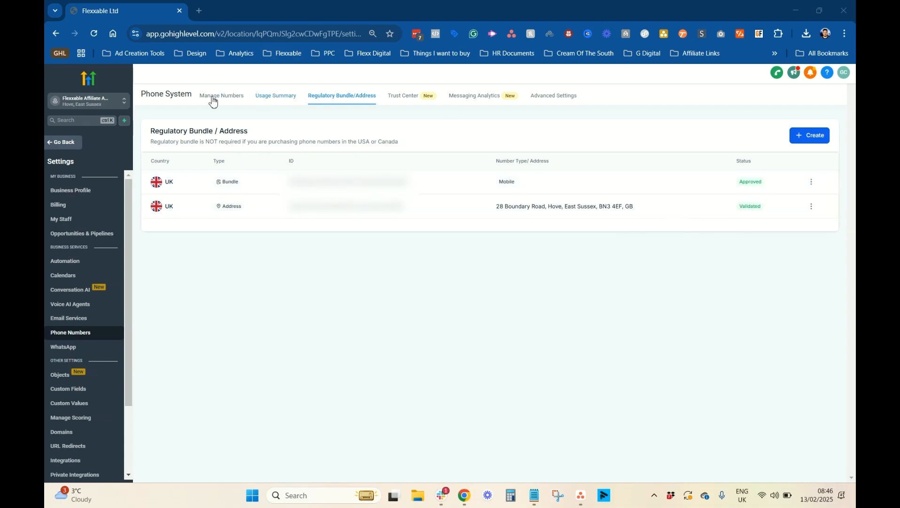
# Go to the Manage Numbers tab of Phone System settings.
pyautogui.click(221, 95)
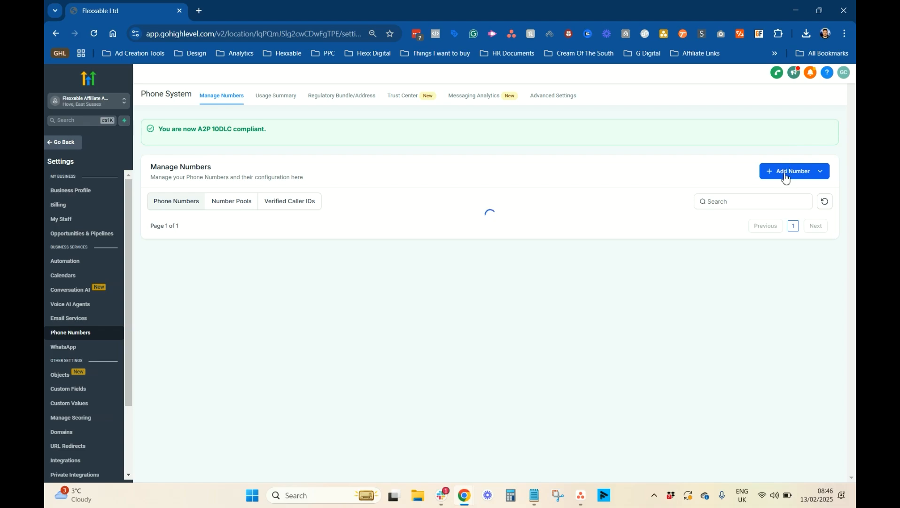
# Start adding a phone number and set the country to the UK.
pyautogui.click(819, 171)
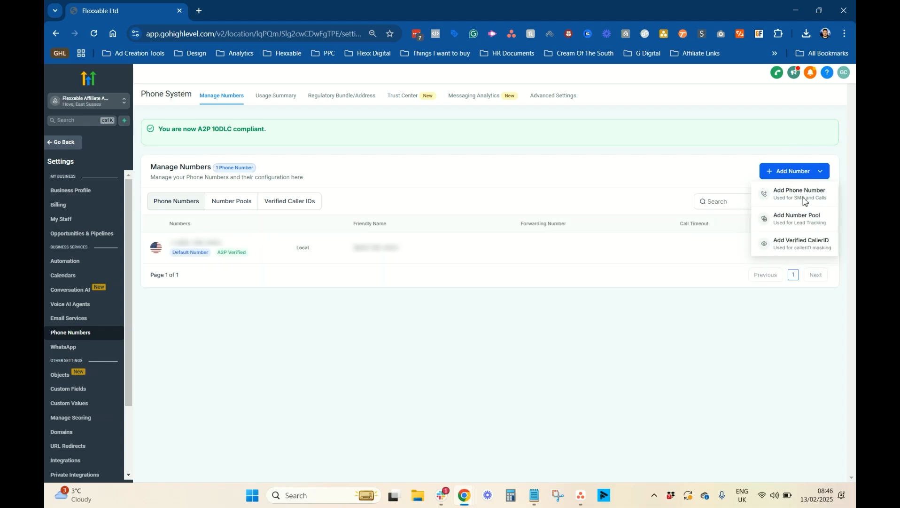
pyautogui.click(799, 193)
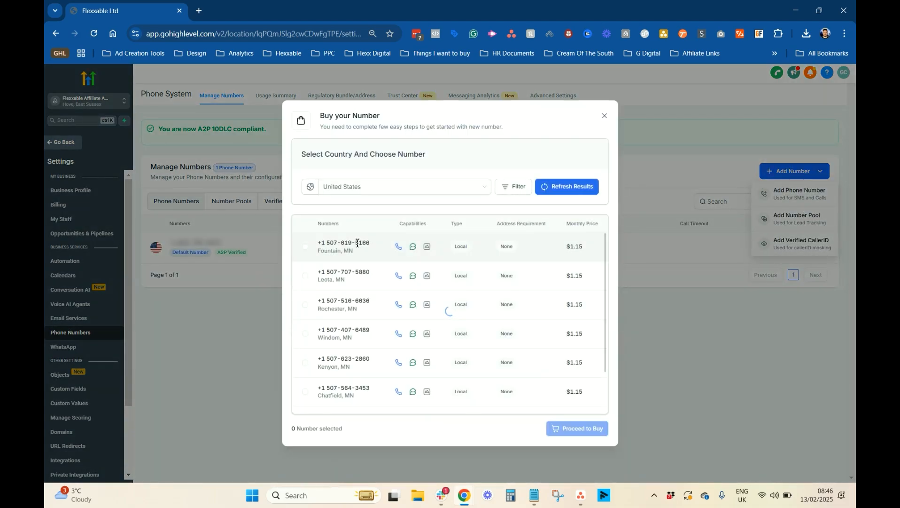
pyautogui.click(404, 186)
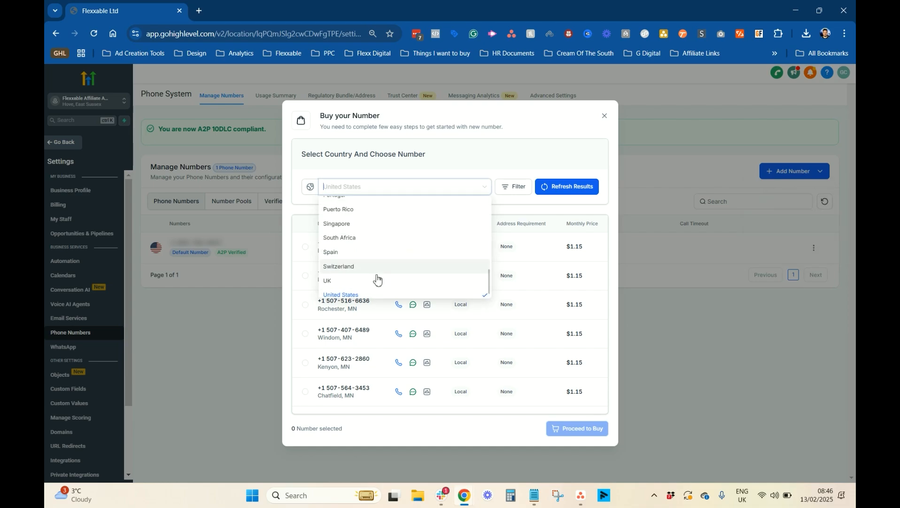
pyautogui.click(326, 280)
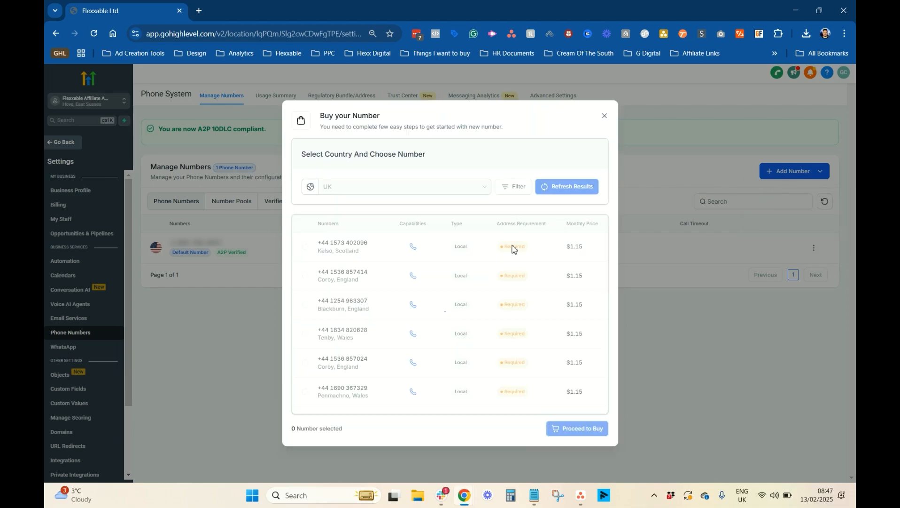
pyautogui.click(513, 186)
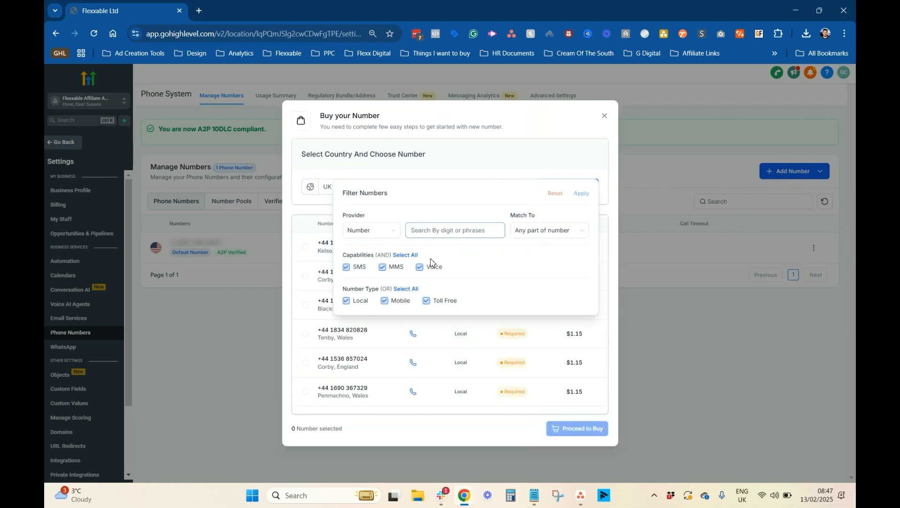
pyautogui.click(346, 300)
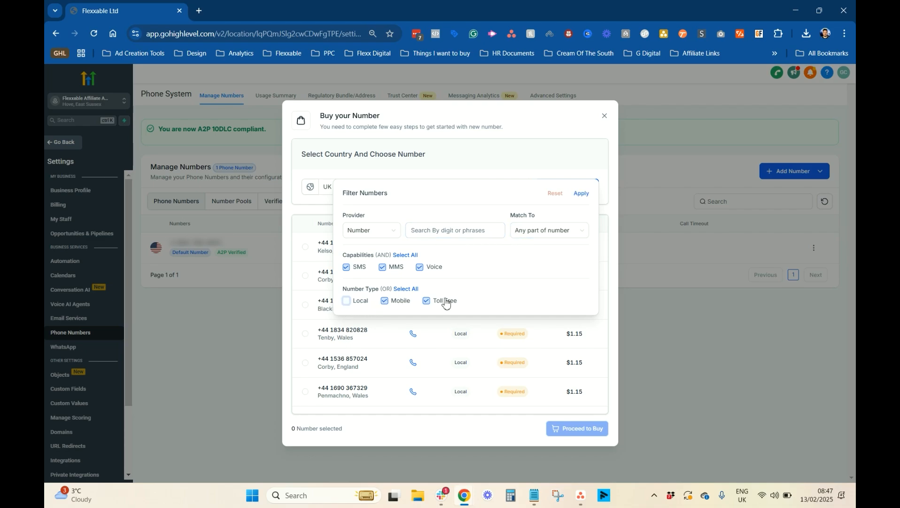
pyautogui.click(426, 300)
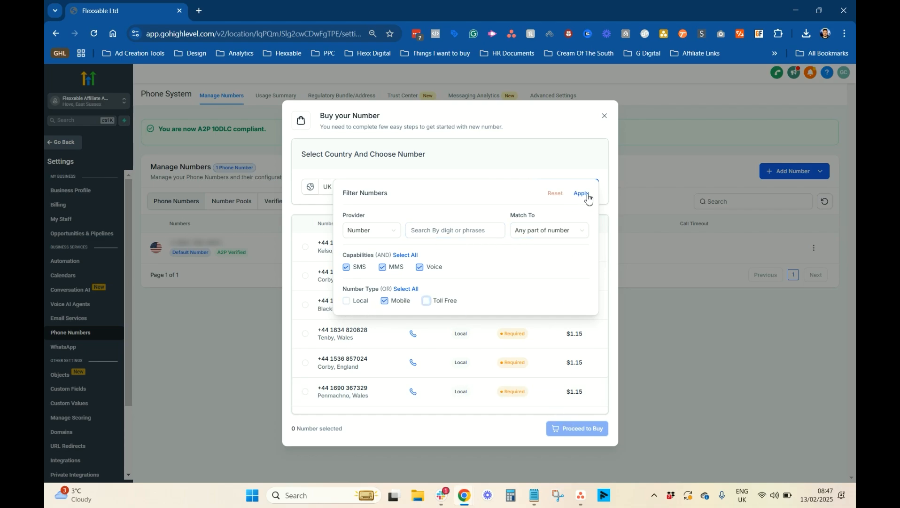
pyautogui.click(581, 192)
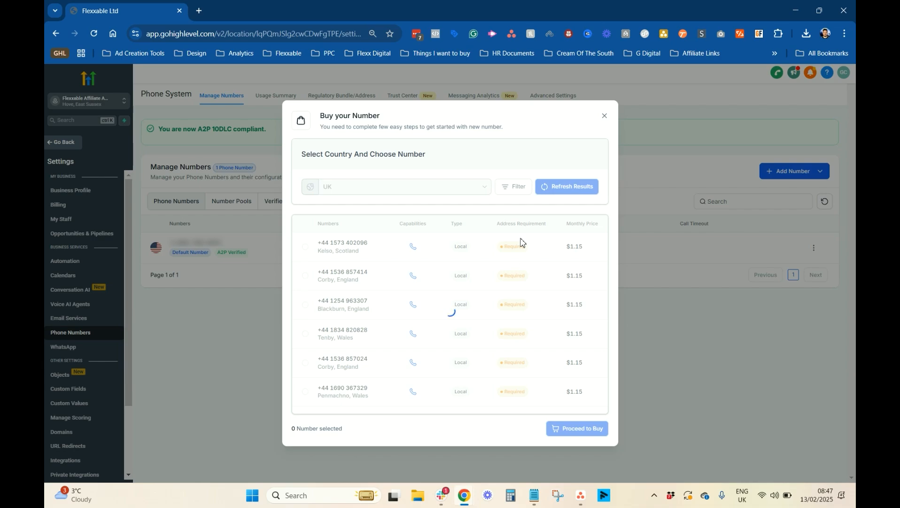
pyautogui.click(566, 186)
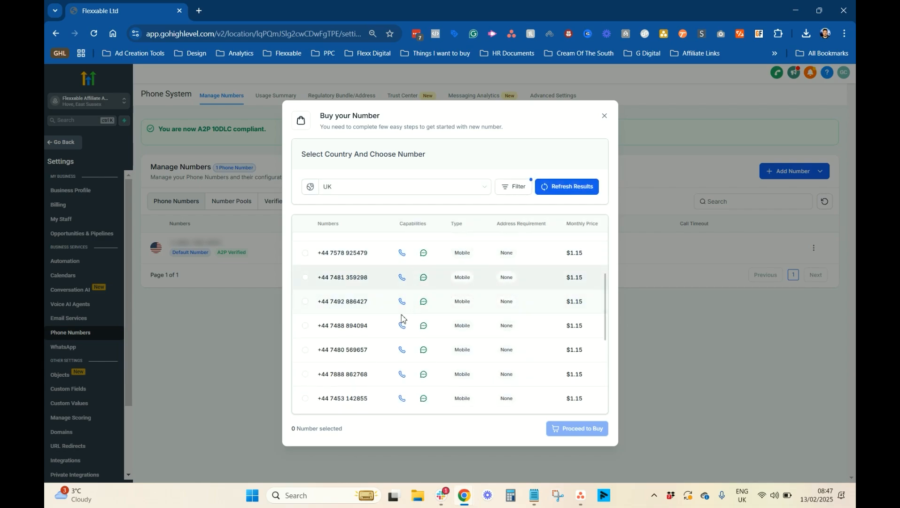
pyautogui.click(305, 301)
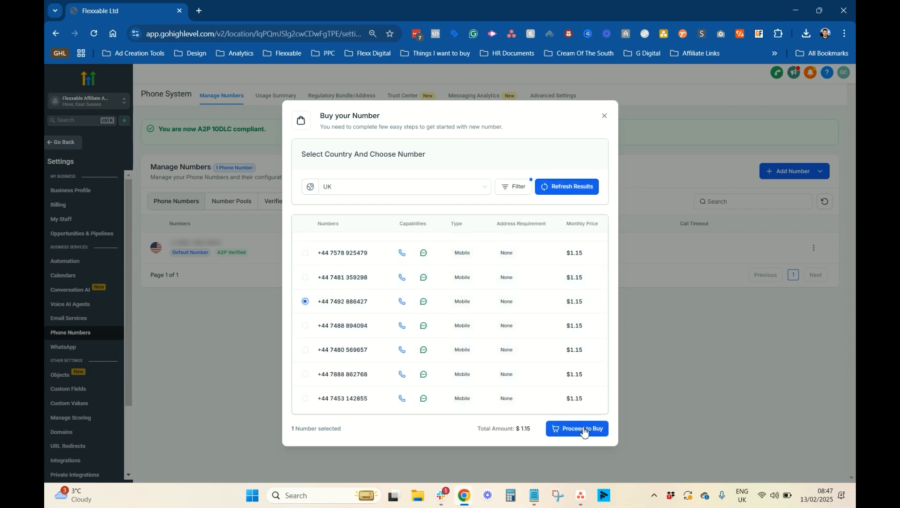
pyautogui.click(577, 428)
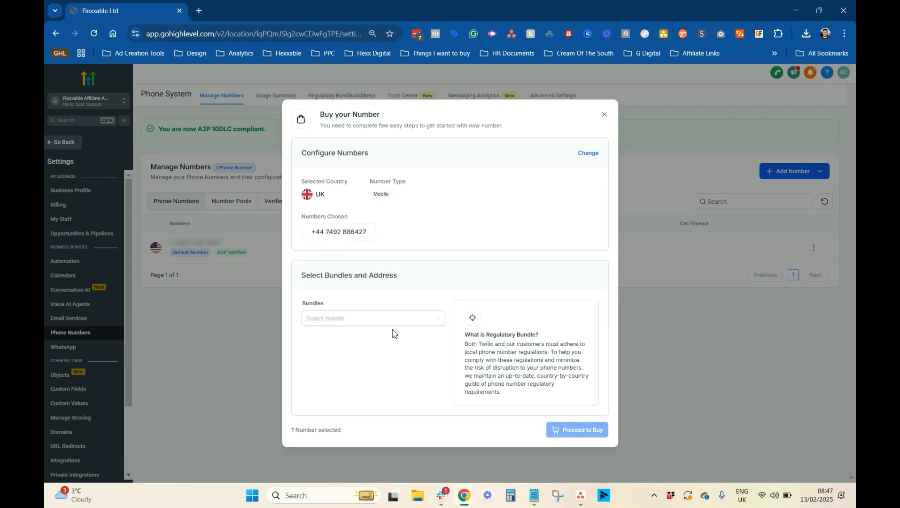
# Attach the Flexxable Affiliate Account - GB bundle and submit the $1.15 purchase.
pyautogui.click(372, 317)
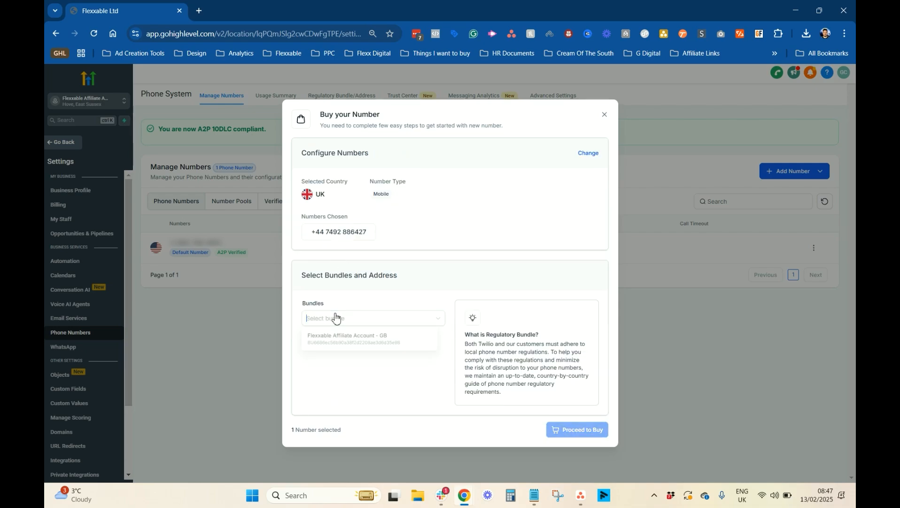
pyautogui.click(372, 317)
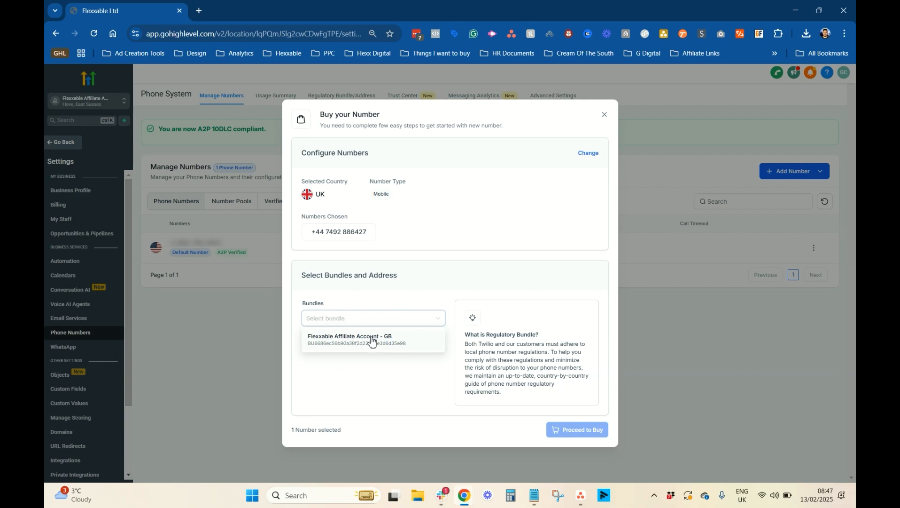
pyautogui.click(349, 338)
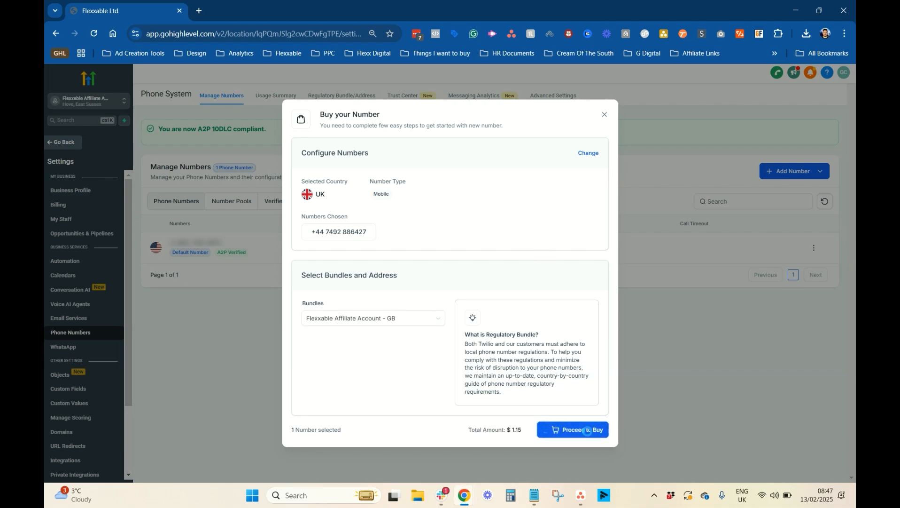
pyautogui.click(572, 429)
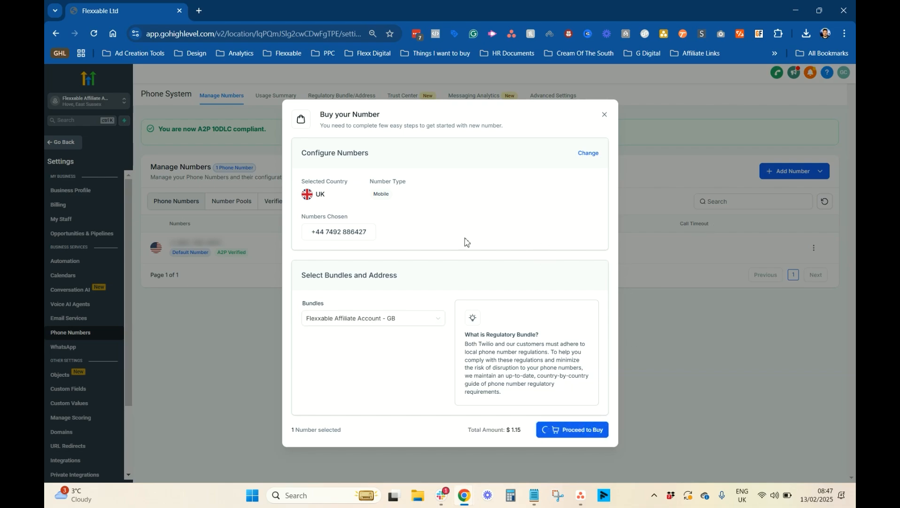
pyautogui.moveTo(238, 332)
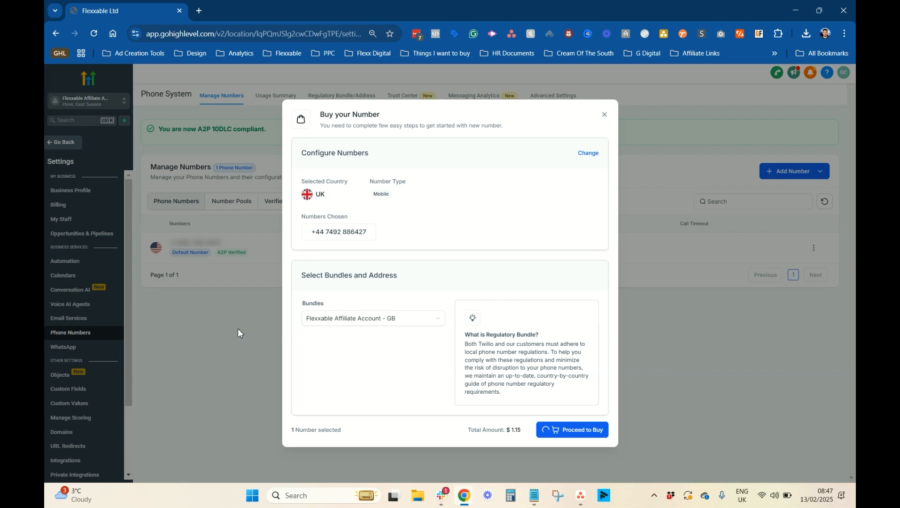
pyautogui.click(572, 429)
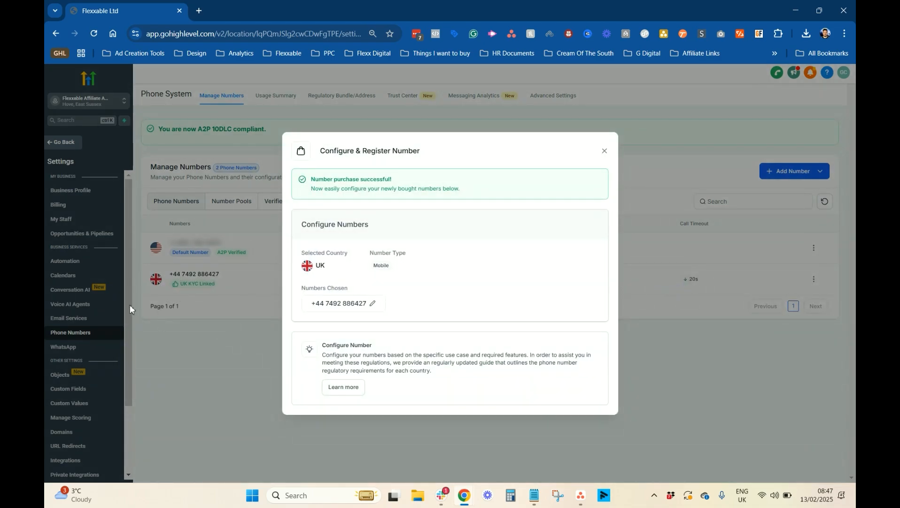
pyautogui.click(604, 150)
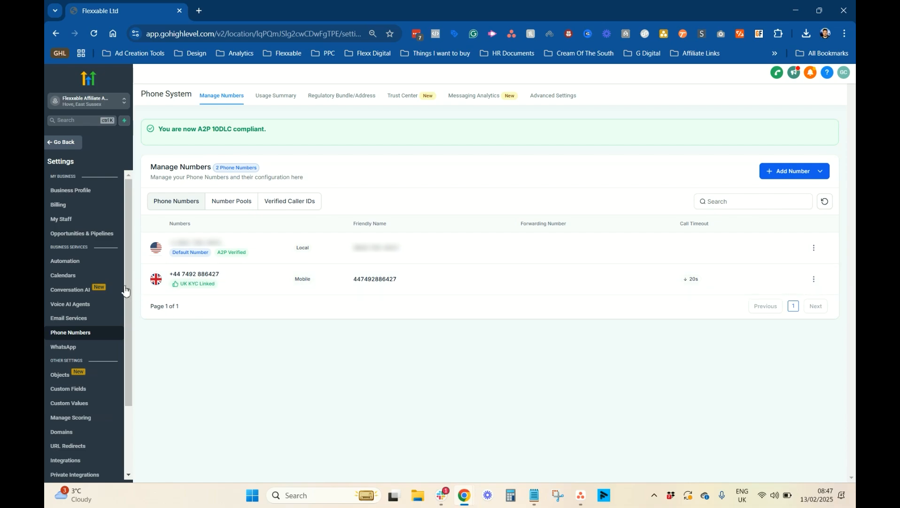
pyautogui.moveTo(123, 287)
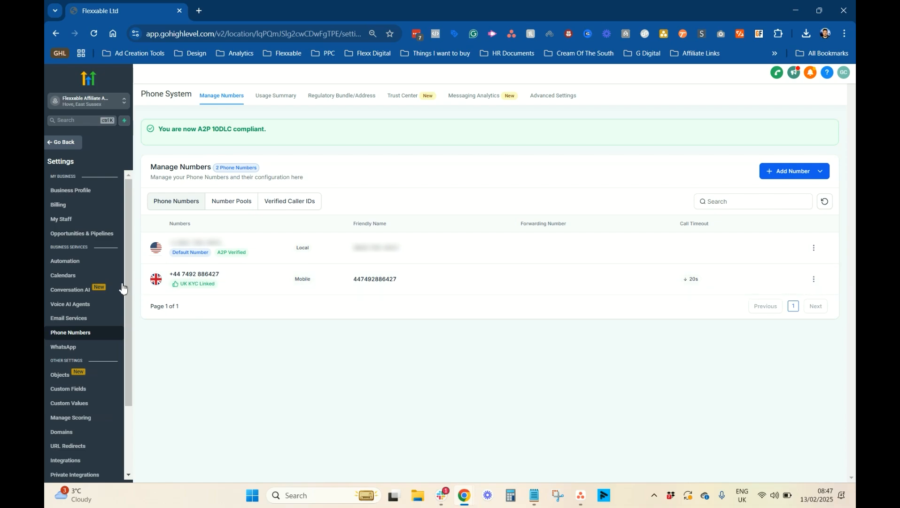